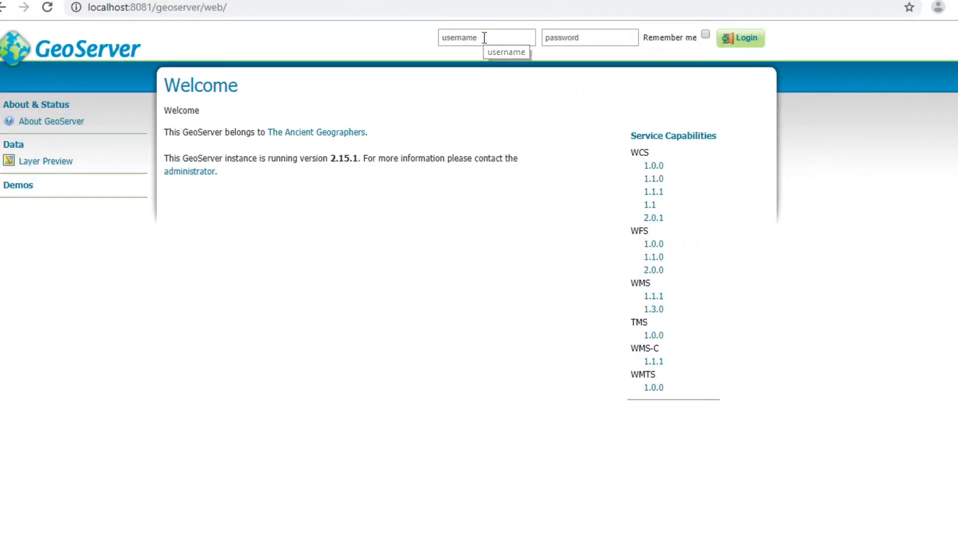
- Sign in to the GeoServer admin interface with the saved admin user name and password
{"action": "left_click", "coordinate": [487, 38]}
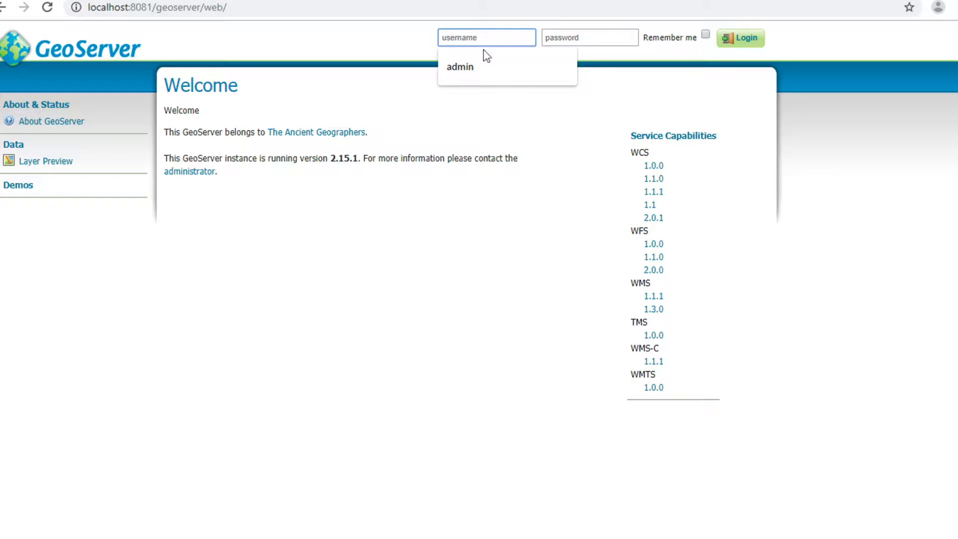
{"action": "left_click", "coordinate": [589, 38]}
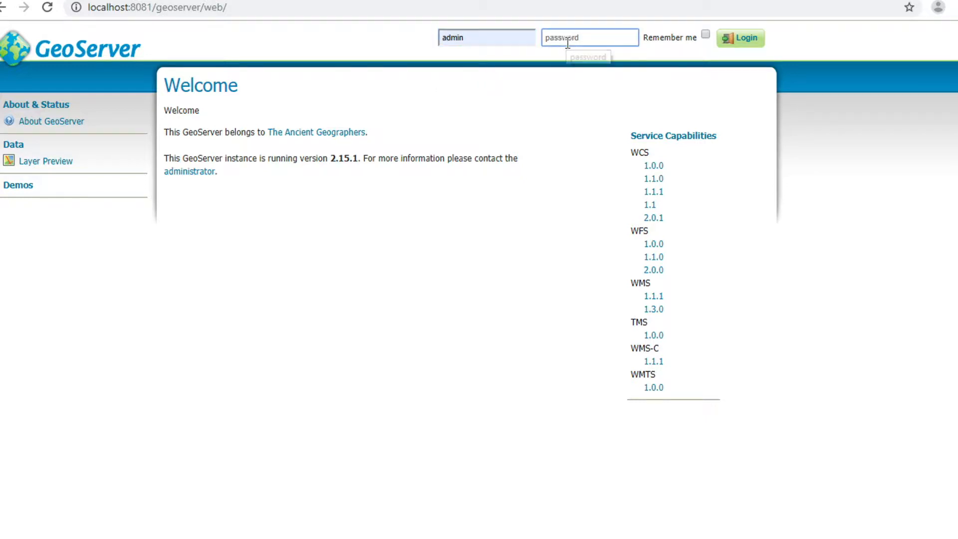
{"action": "type", "text": "g"}
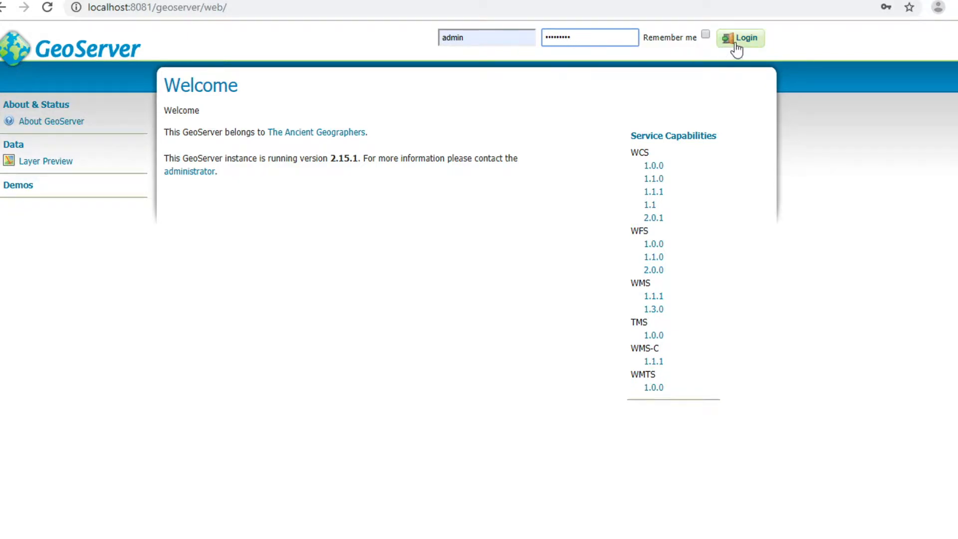
{"action": "left_click", "coordinate": [740, 38]}
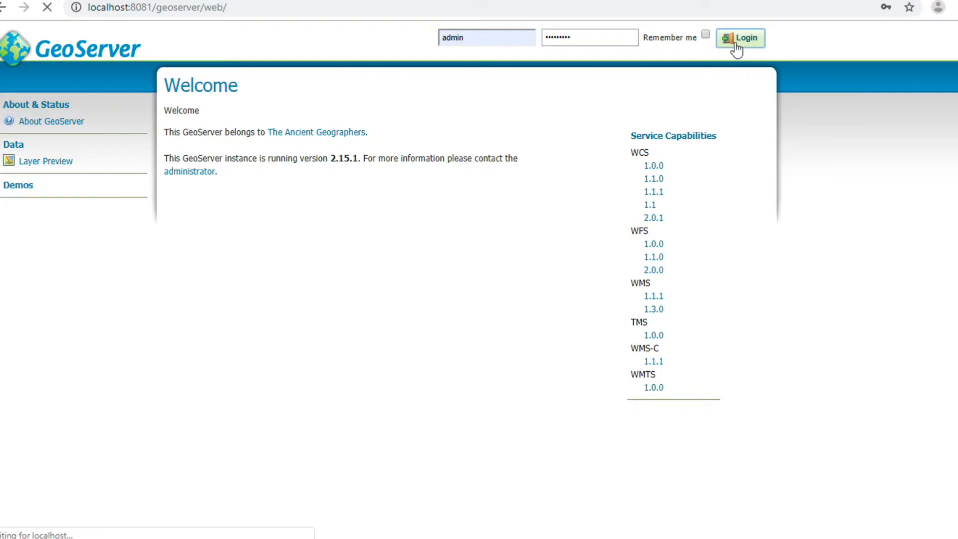
- From Data > Stores, add a new store and choose PostGIS as the vector data source
{"action": "left_click", "coordinate": [740, 38]}
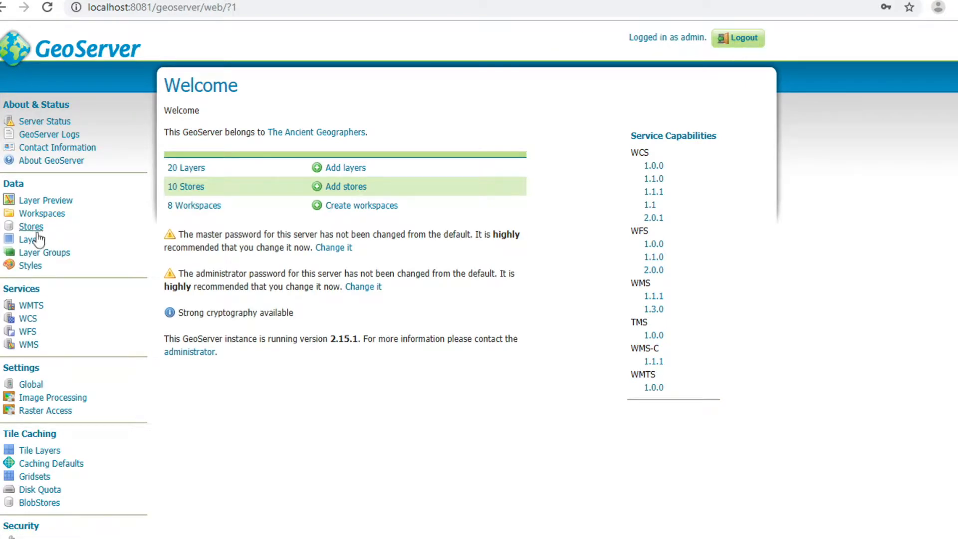
{"action": "left_click", "coordinate": [30, 227]}
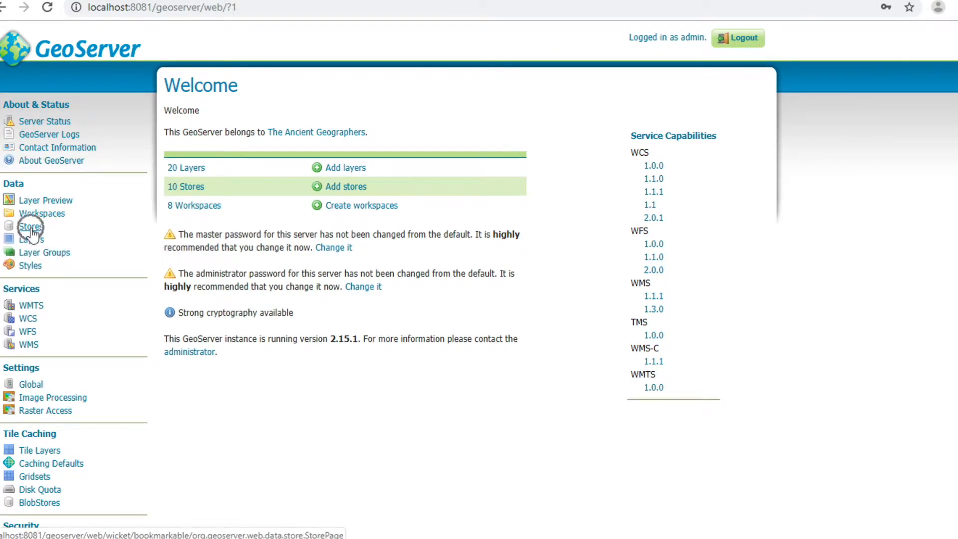
{"action": "left_click", "coordinate": [30, 226]}
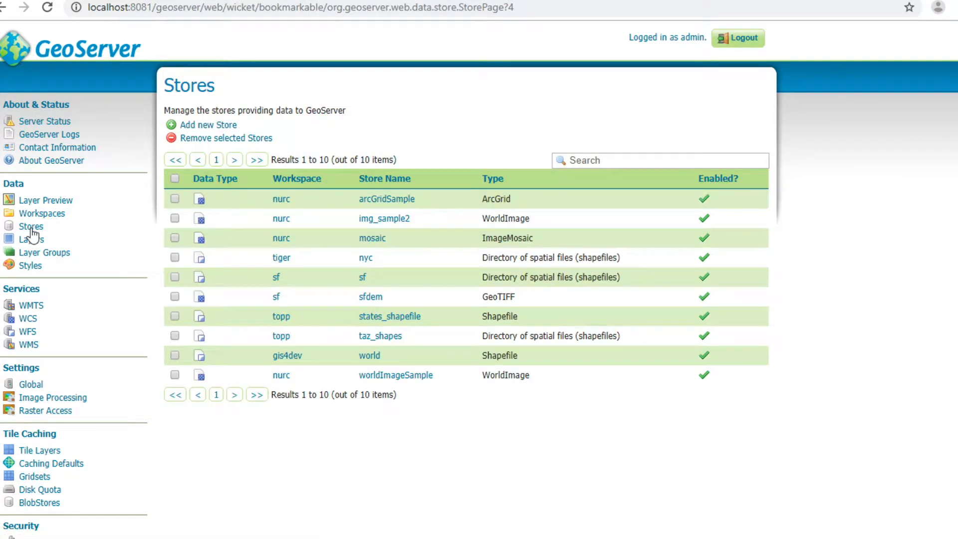
{"action": "mouse_move", "coordinate": [226, 128]}
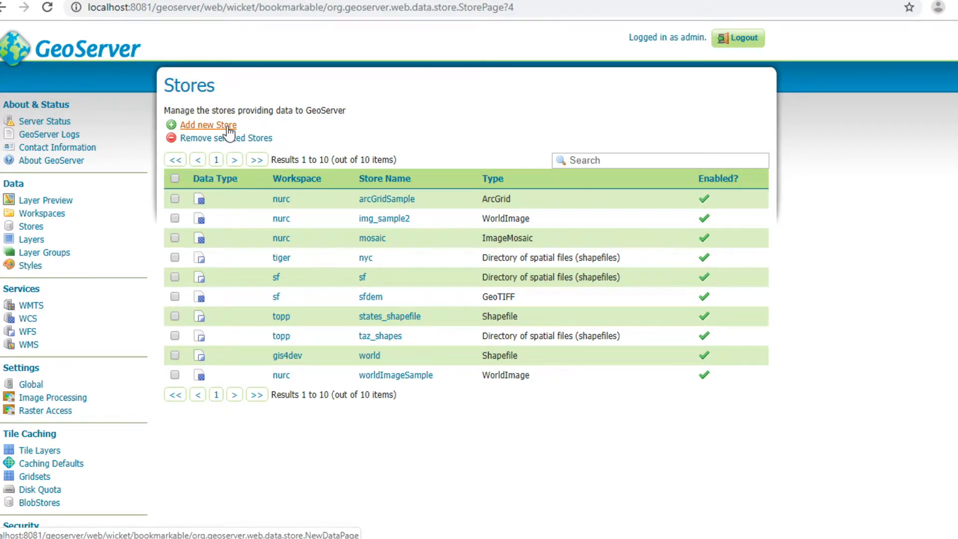
{"action": "left_click", "coordinate": [207, 125]}
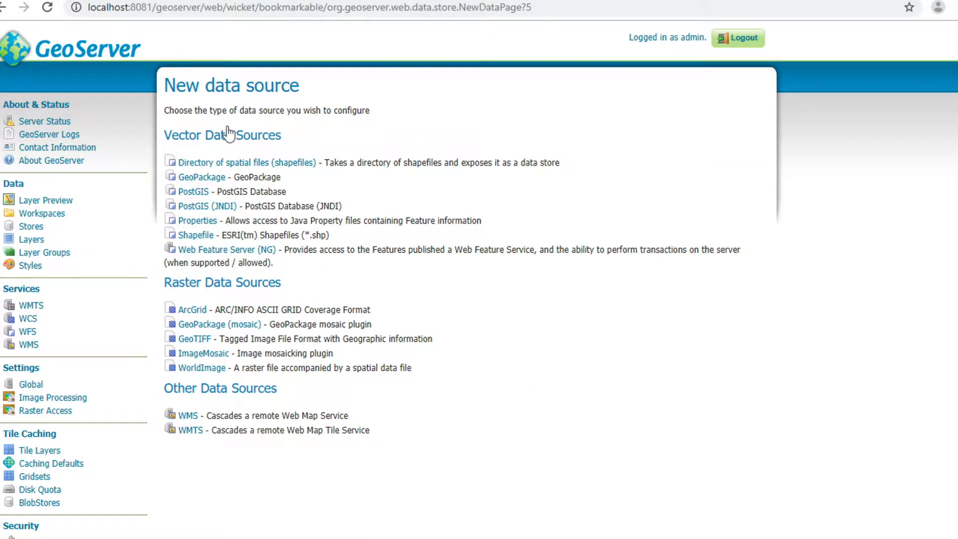
{"action": "left_click", "coordinate": [194, 192]}
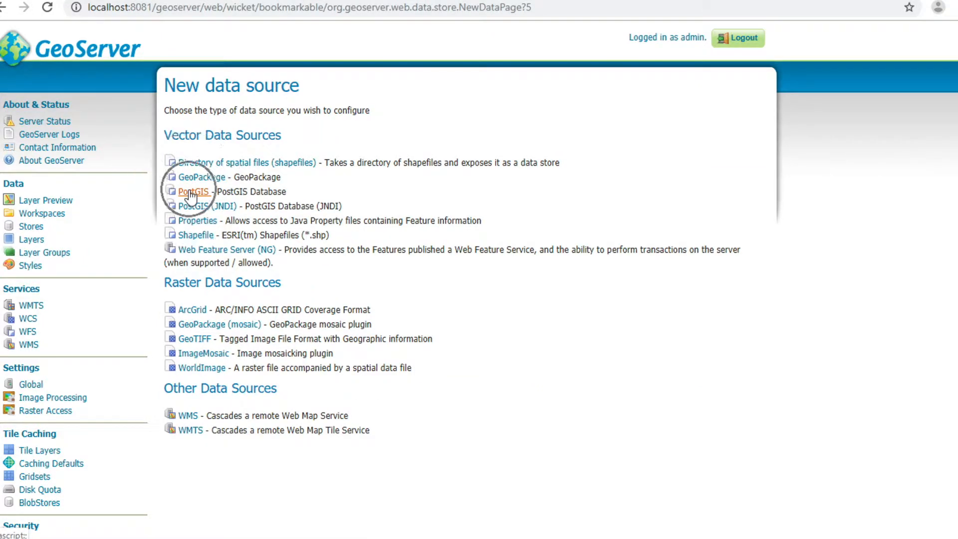
{"action": "left_click", "coordinate": [192, 191]}
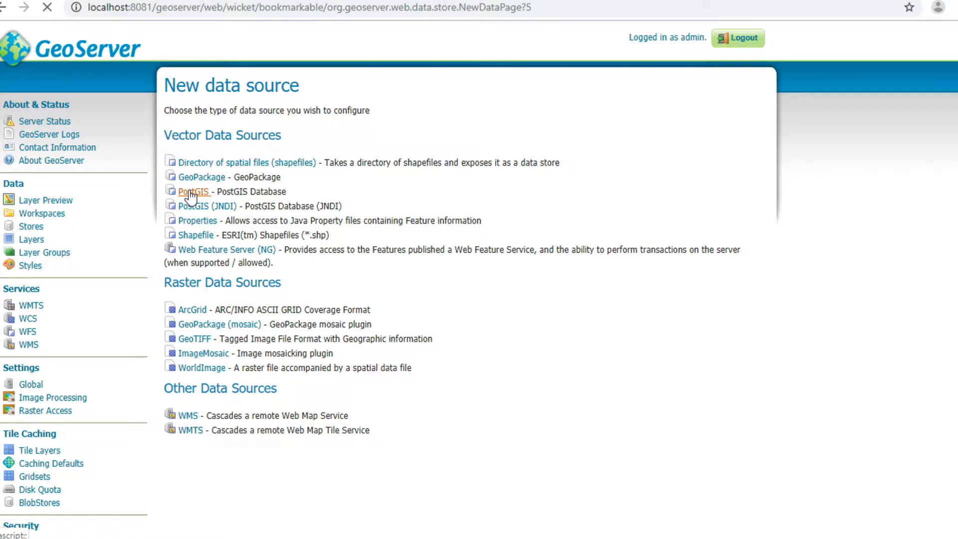
- Set workspace gis4dev, store name postGIS and description 'local postGIS'
{"action": "left_click", "coordinate": [193, 191]}
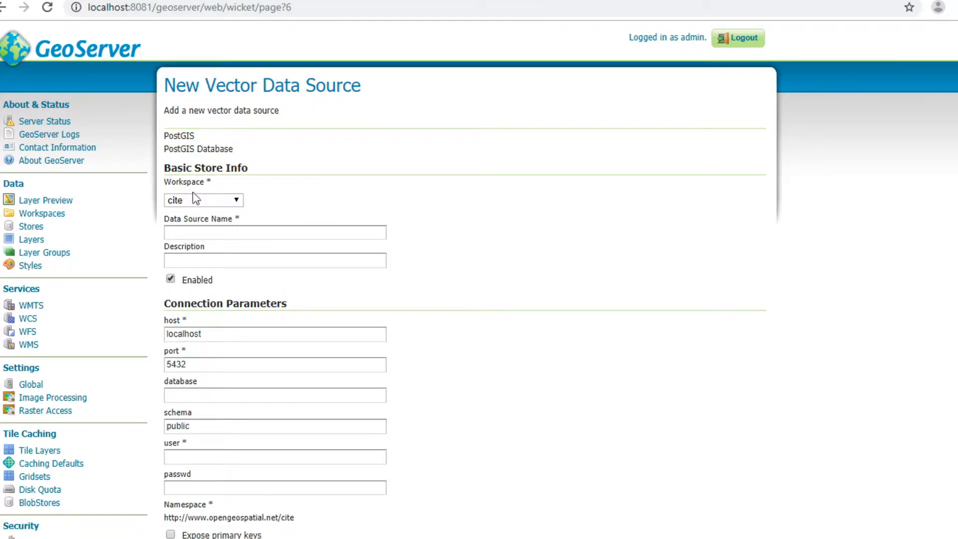
{"action": "left_click", "coordinate": [204, 199]}
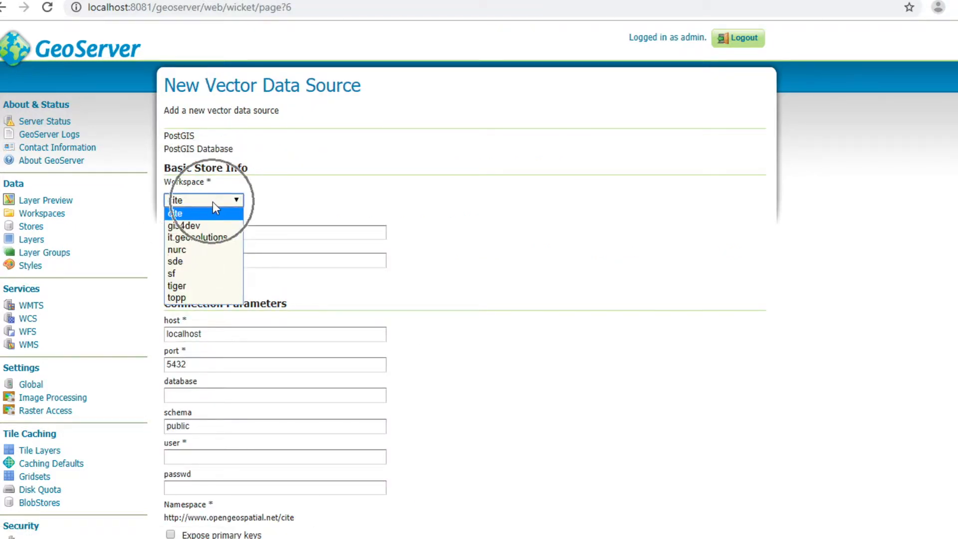
{"action": "mouse_move", "coordinate": [199, 230]}
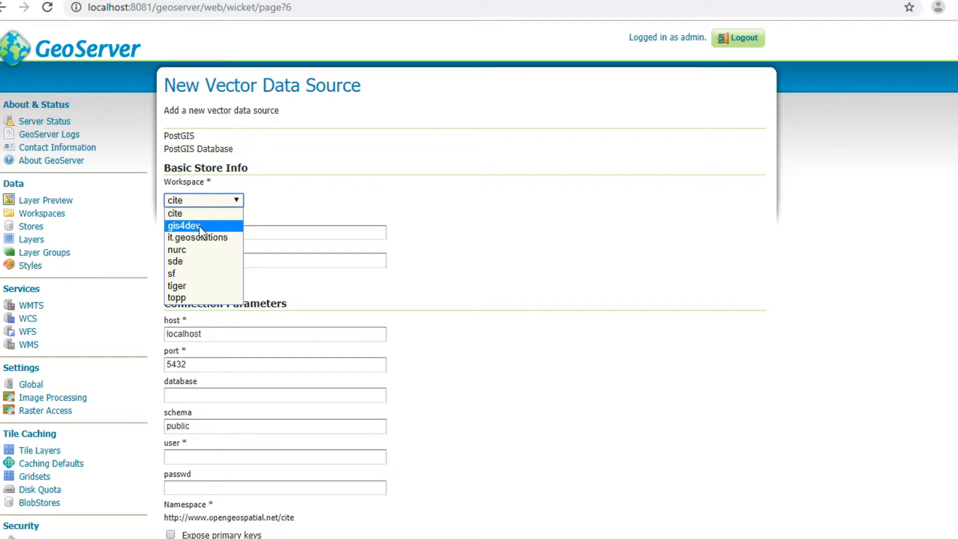
{"action": "left_click", "coordinate": [184, 225]}
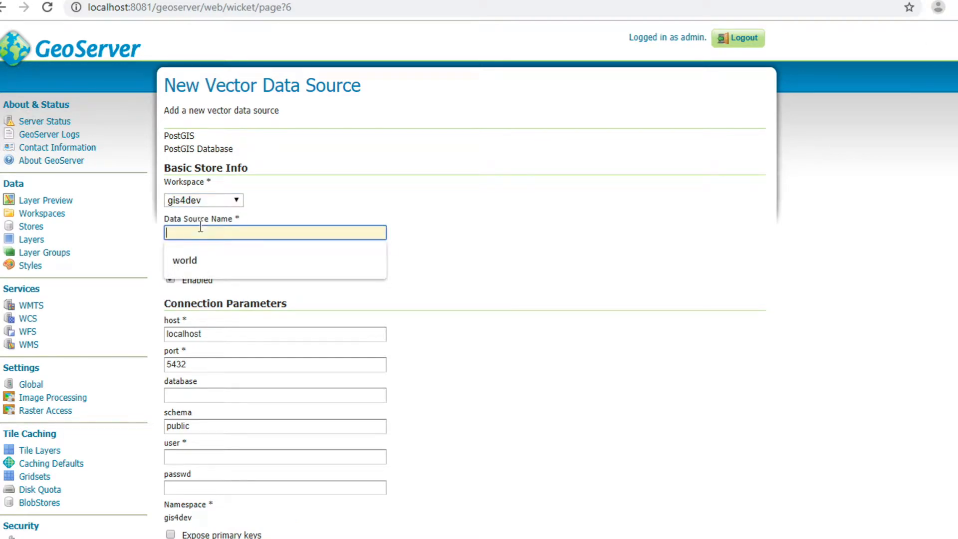
{"action": "type", "text": "g"}
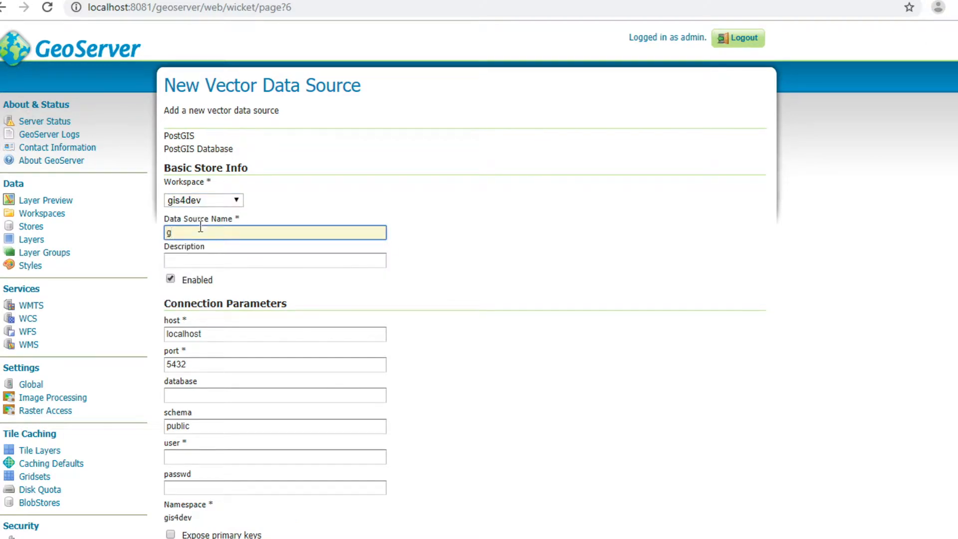
{"action": "type", "text": "p"}
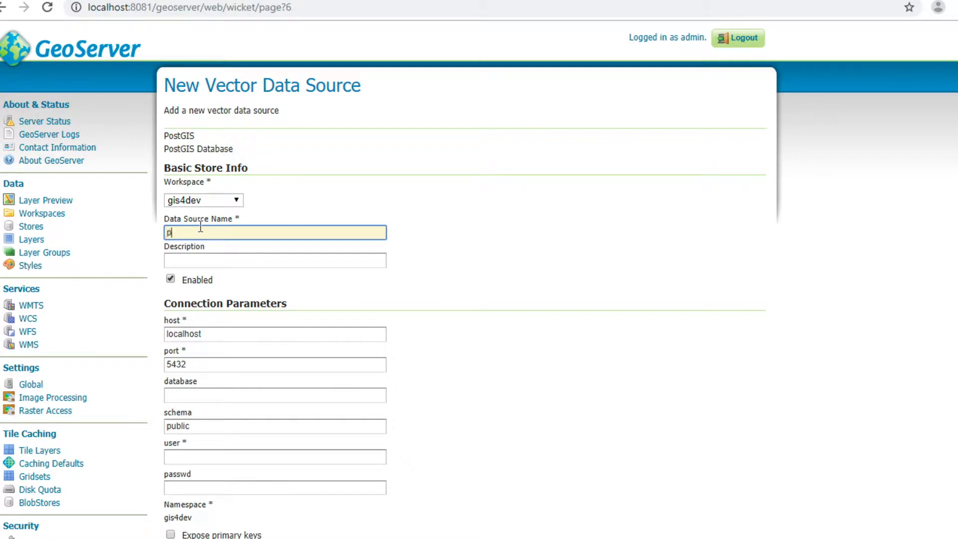
{"action": "type", "text": "ostgr"}
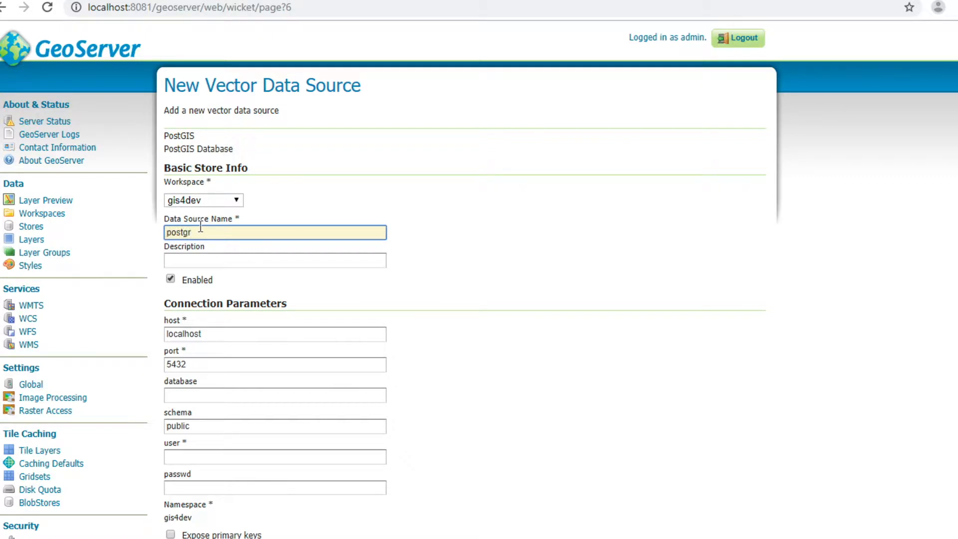
{"action": "key", "text": "Backspace"}
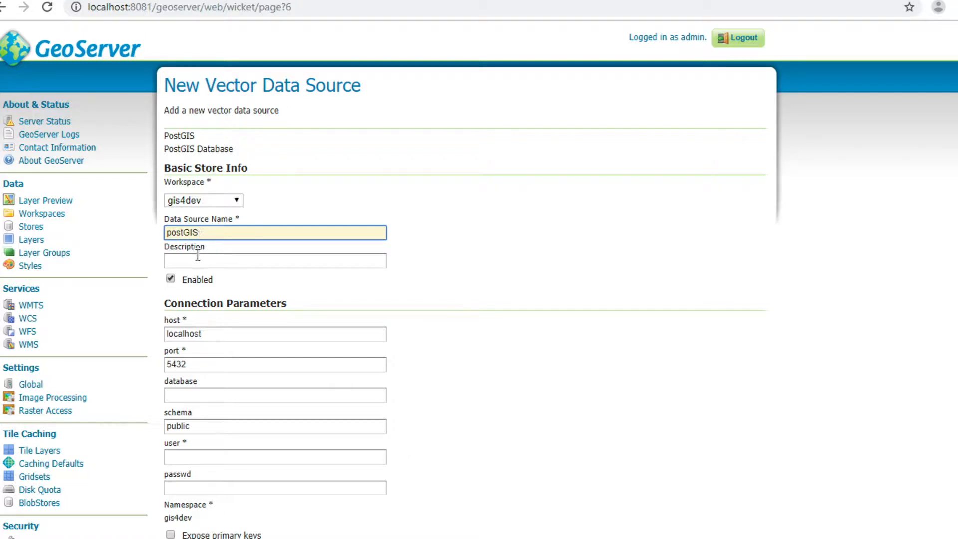
{"action": "type", "text": "local post"}
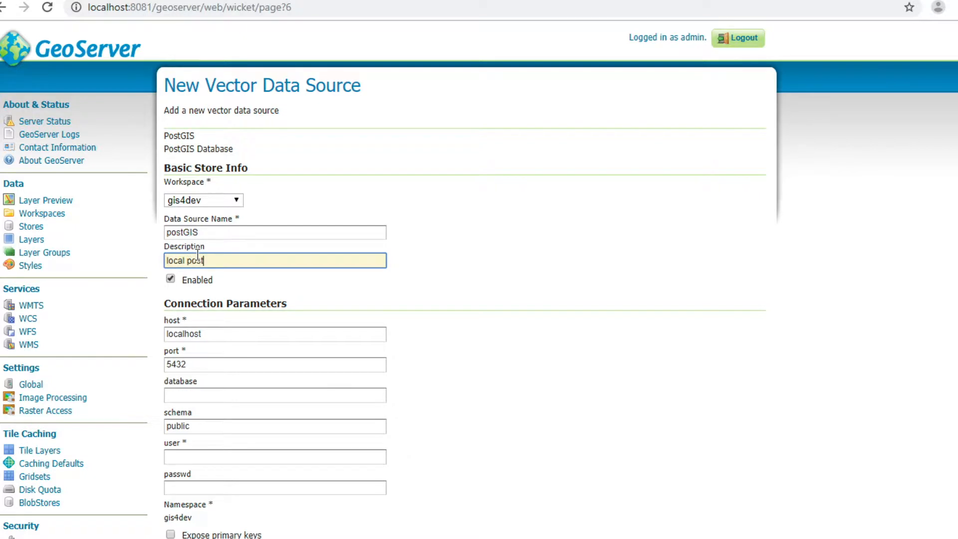
{"action": "type", "text": "GIS"}
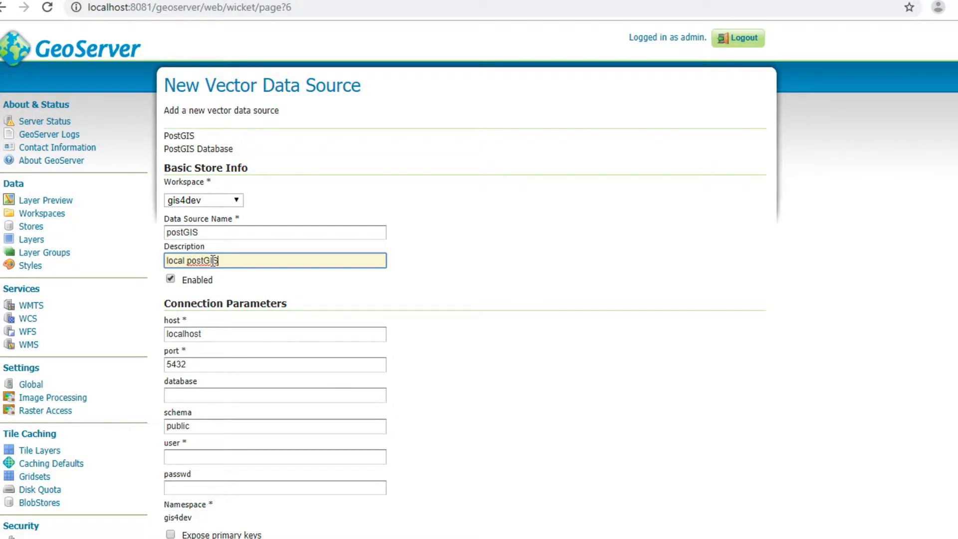
- Check the host value and enter gis4dev as the database name
{"action": "left_click", "coordinate": [274, 333]}
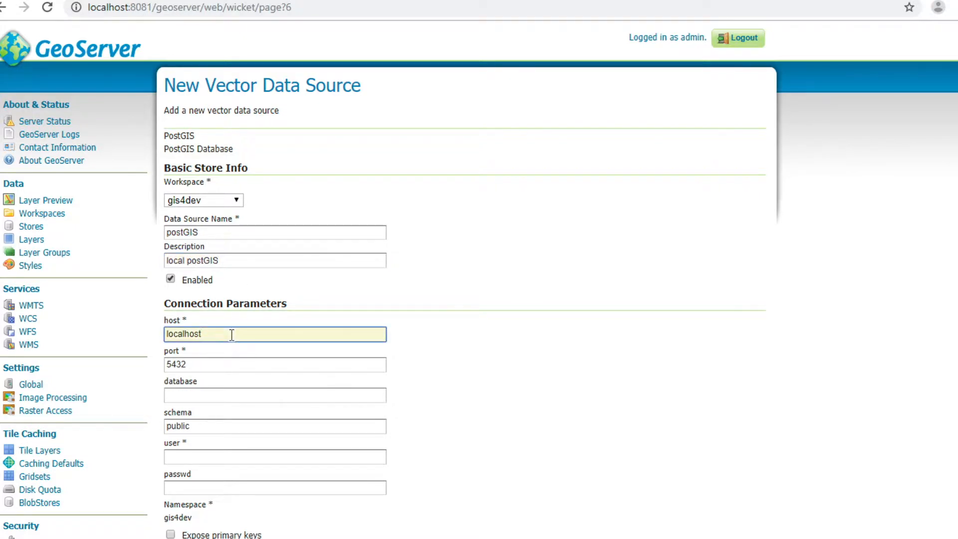
{"action": "mouse_move", "coordinate": [202, 366]}
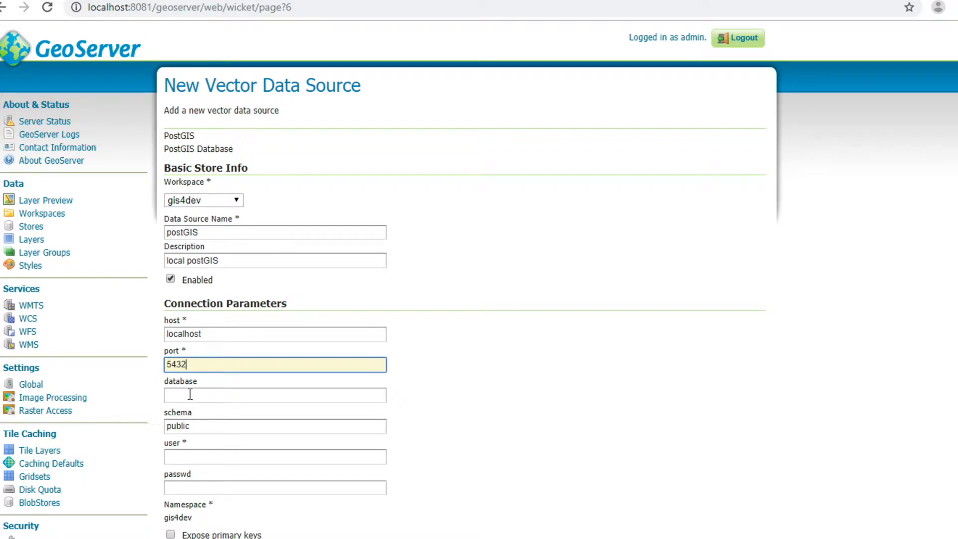
{"action": "left_click", "coordinate": [274, 395]}
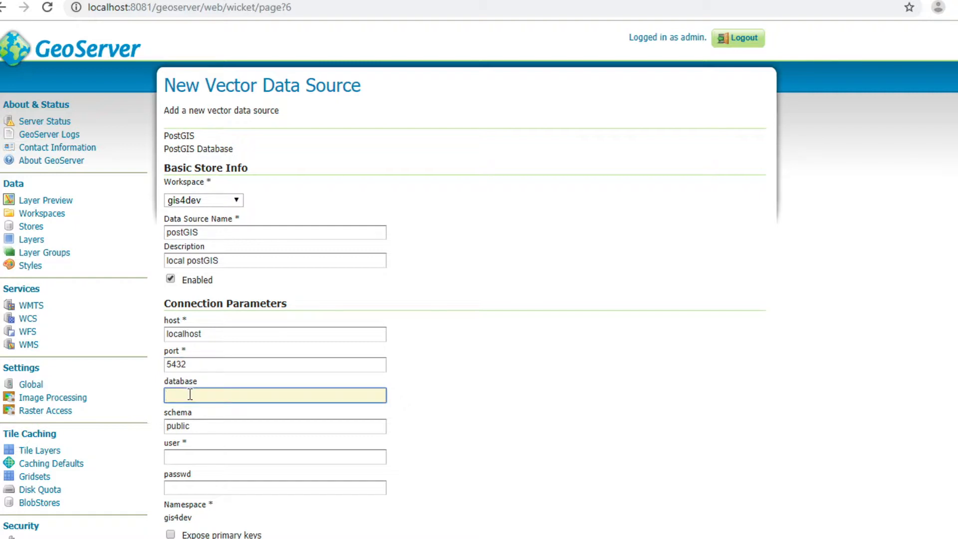
{"action": "type", "text": "gis4dev"}
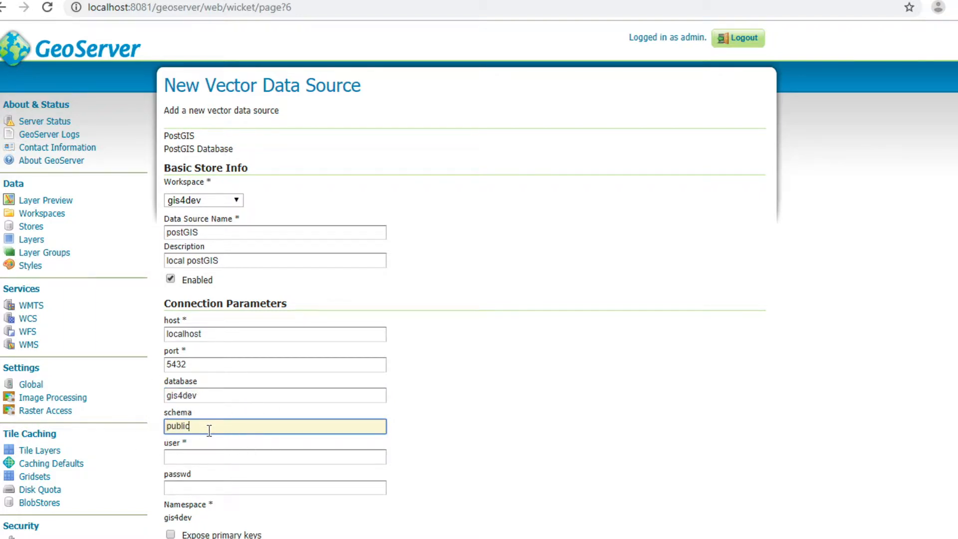
- Enter user postgres and its password, then save the new PostGIS store
{"action": "scroll", "scroll_direction": "down", "scroll_amount": 3}
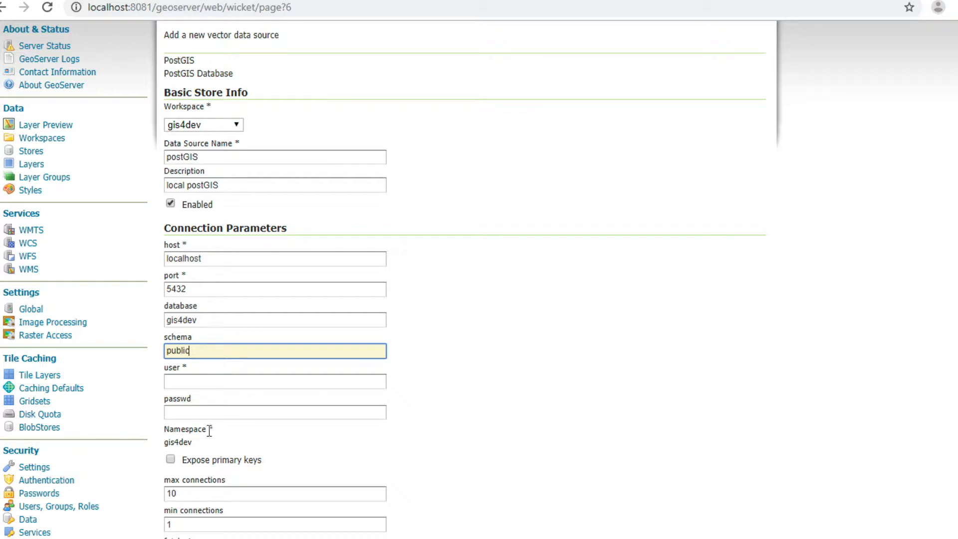
{"action": "left_click", "coordinate": [275, 377]}
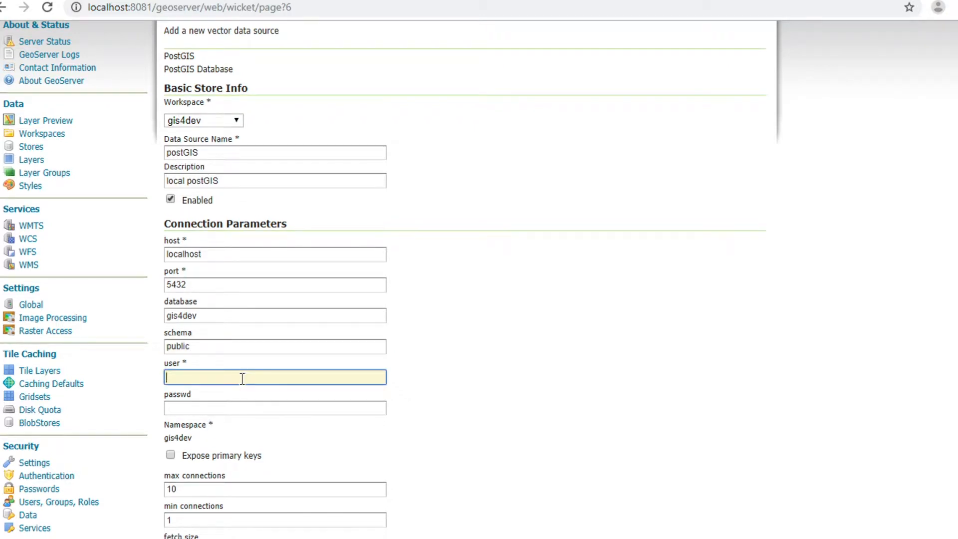
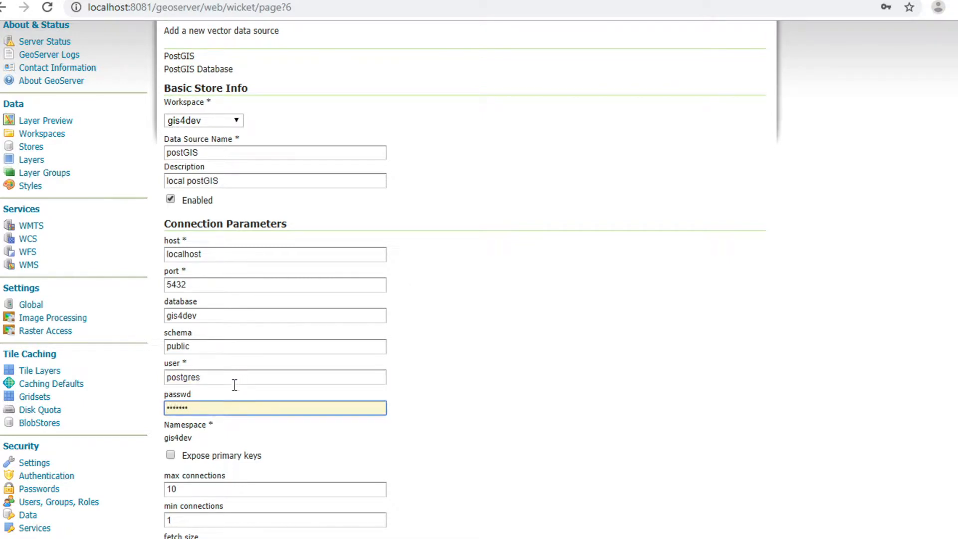
{"action": "mouse_move", "coordinate": [230, 442]}
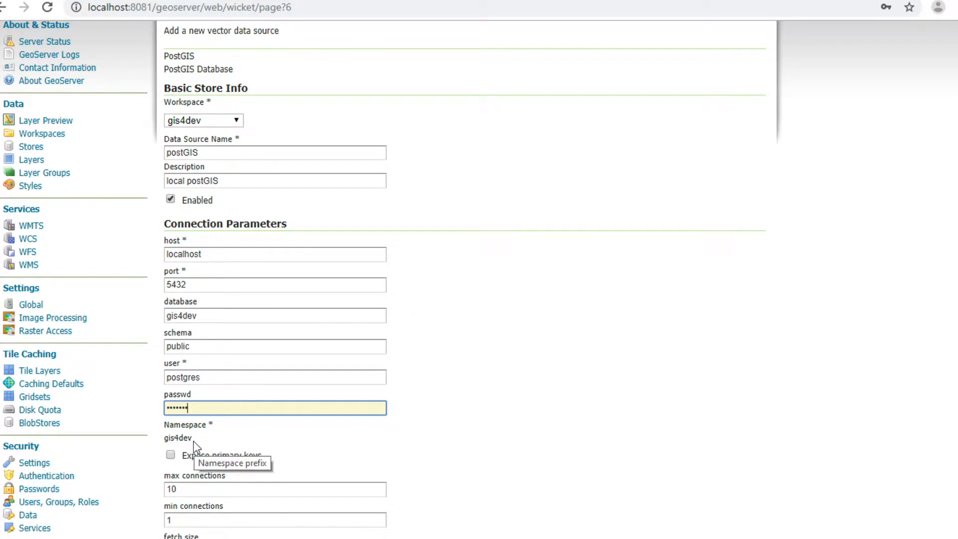
{"action": "scroll", "scroll_direction": "down", "scroll_amount": 3}
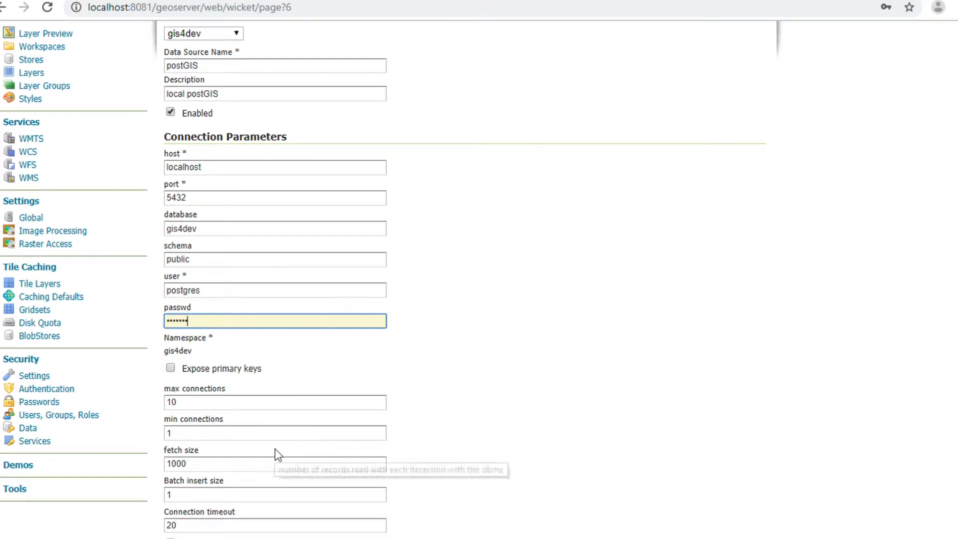
{"action": "scroll", "scroll_direction": "down", "scroll_amount": 3}
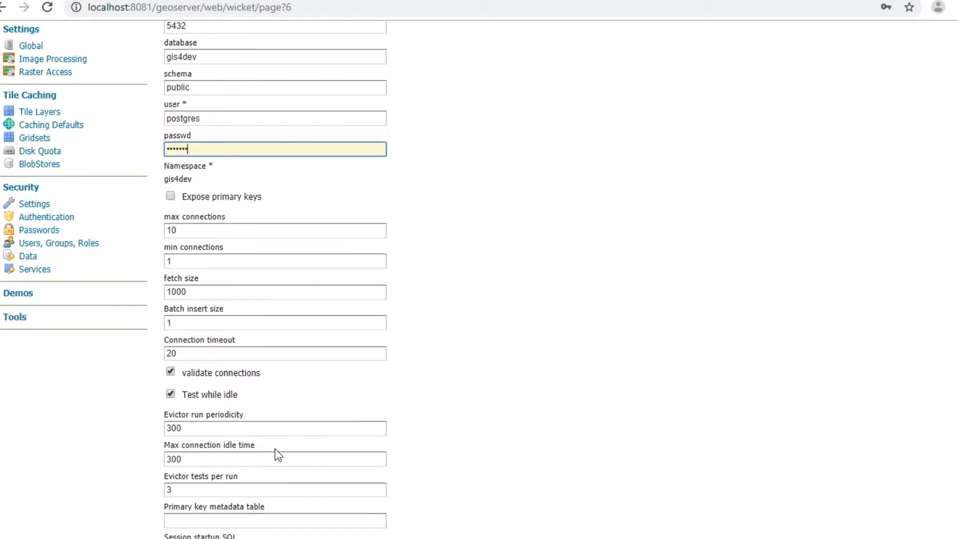
{"action": "scroll", "scroll_direction": "down", "scroll_amount": 3}
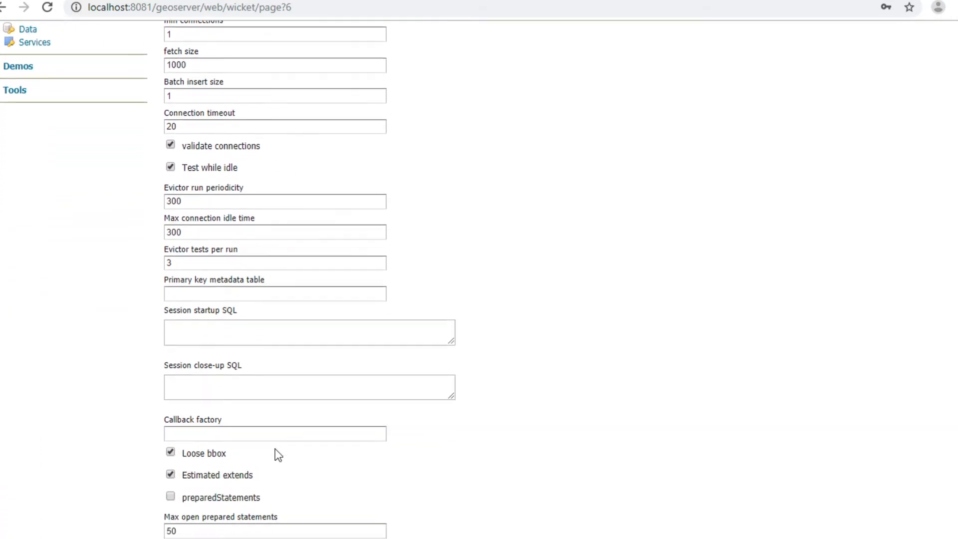
{"action": "scroll", "scroll_direction": "down", "scroll_amount": 3}
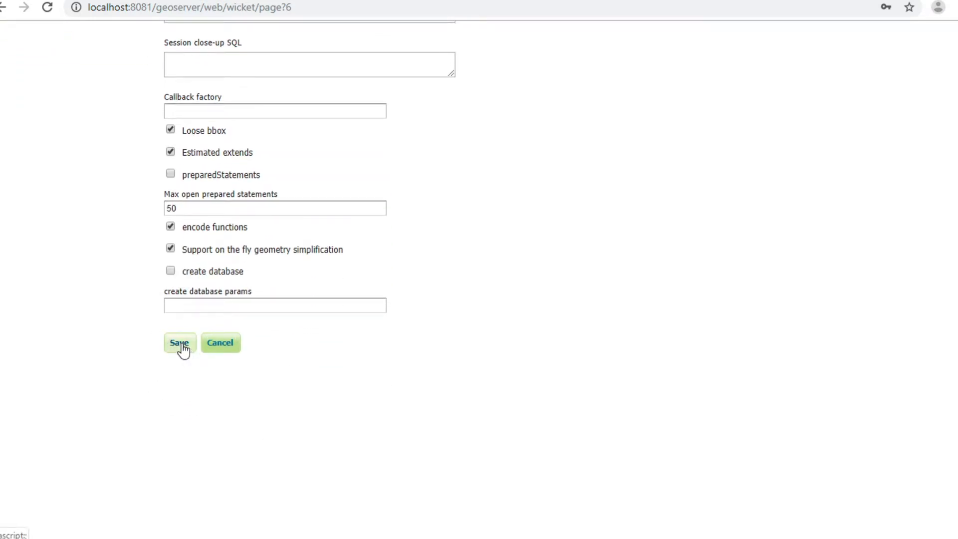
{"action": "left_click", "coordinate": [180, 343]}
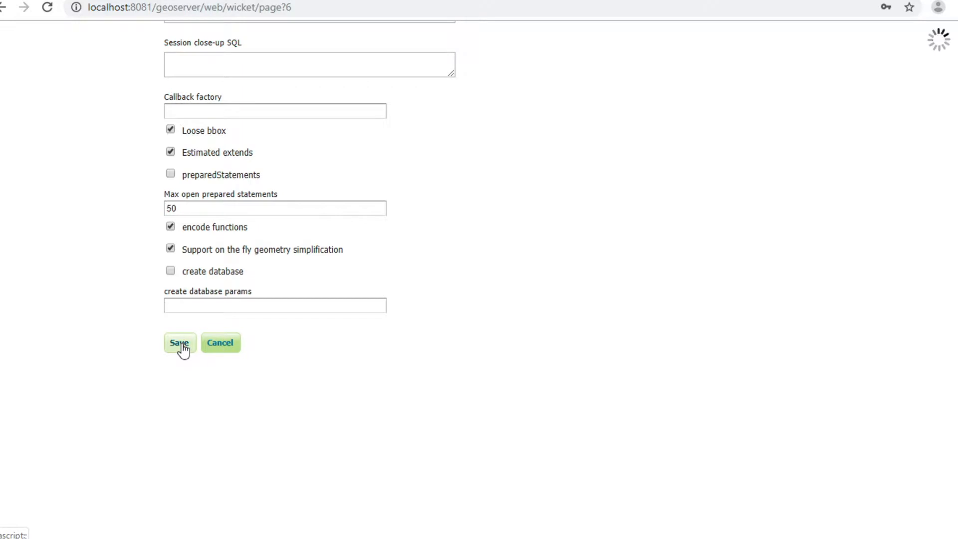
- Dismiss Chrome's 'Save password?' popup, leaving tables thai and world listed
{"action": "left_click", "coordinate": [179, 343]}
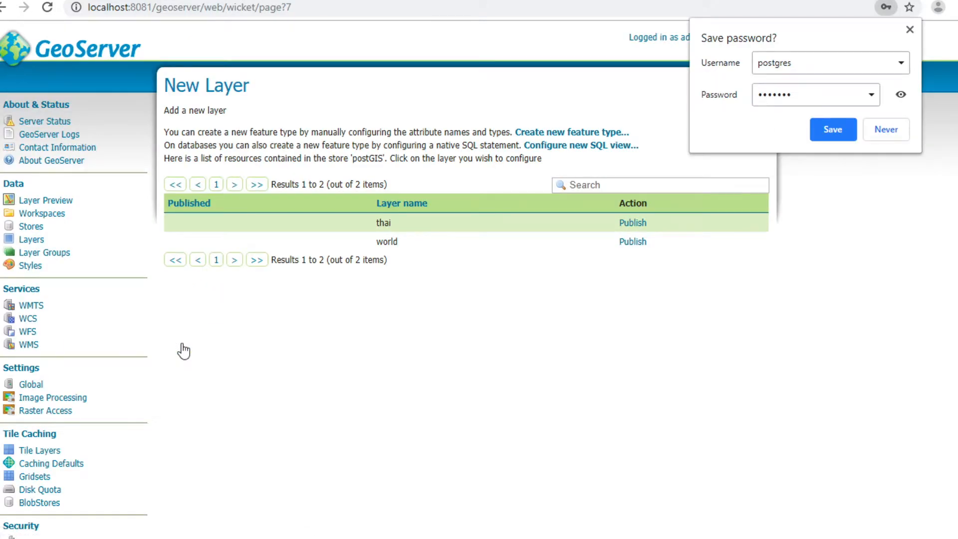
{"action": "left_click", "coordinate": [886, 129]}
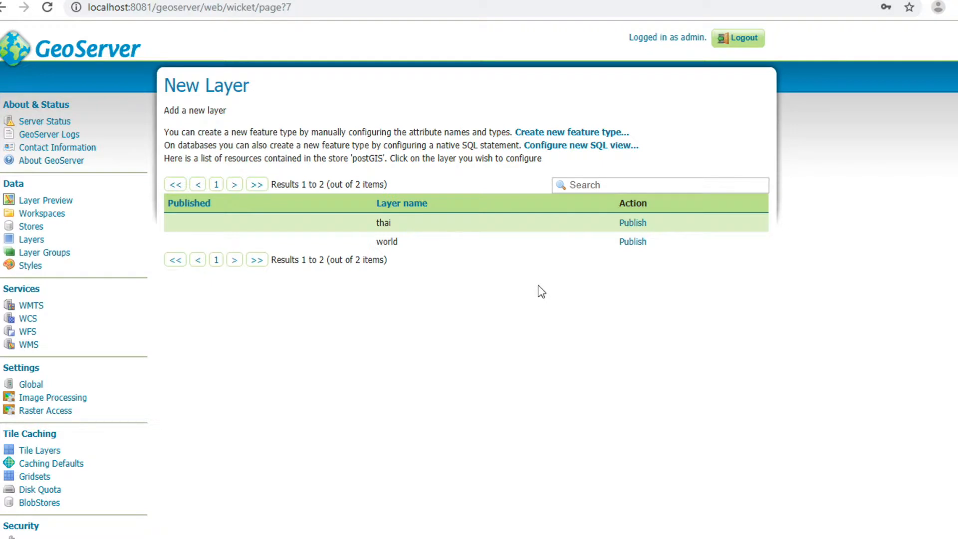
{"action": "mouse_move", "coordinate": [389, 242]}
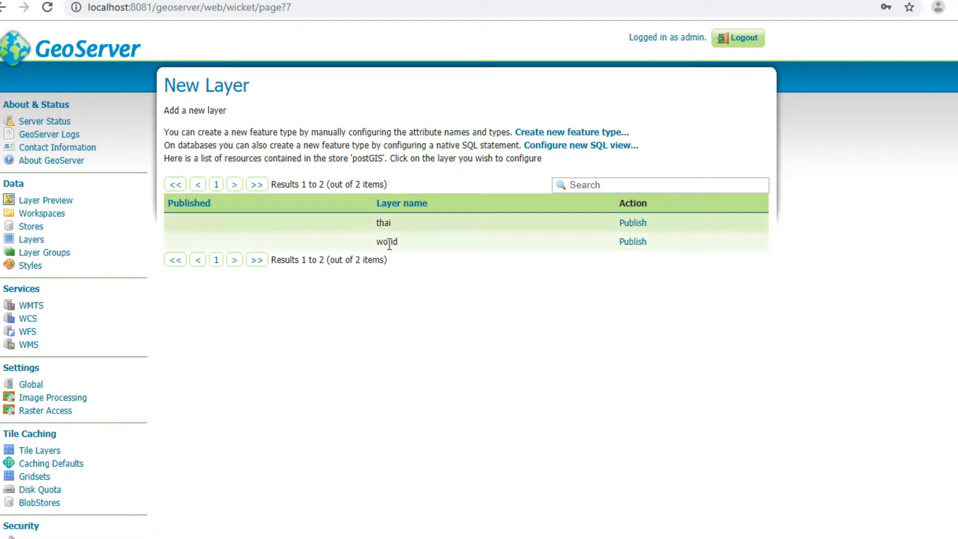
{"action": "mouse_move", "coordinate": [389, 221]}
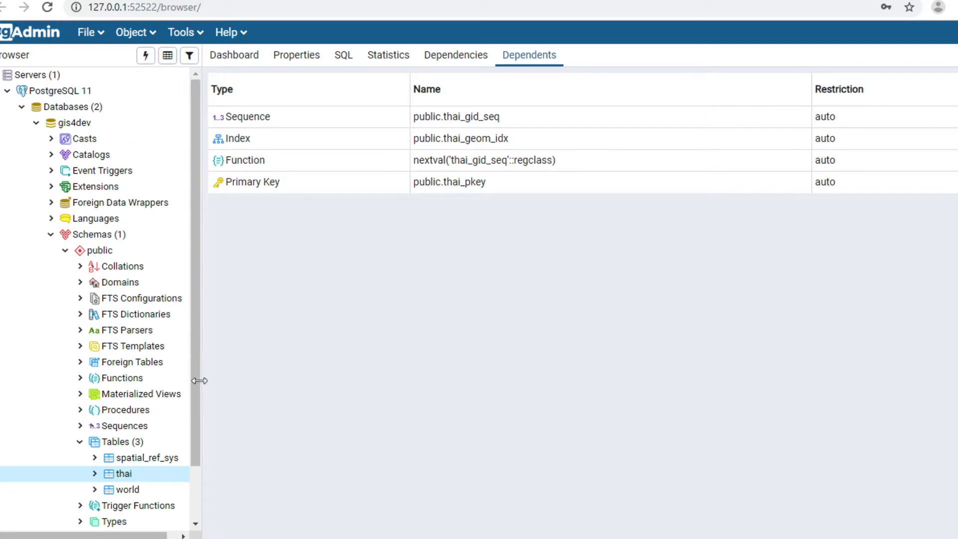
{"action": "scroll", "scroll_direction": "down", "scroll_amount": 3}
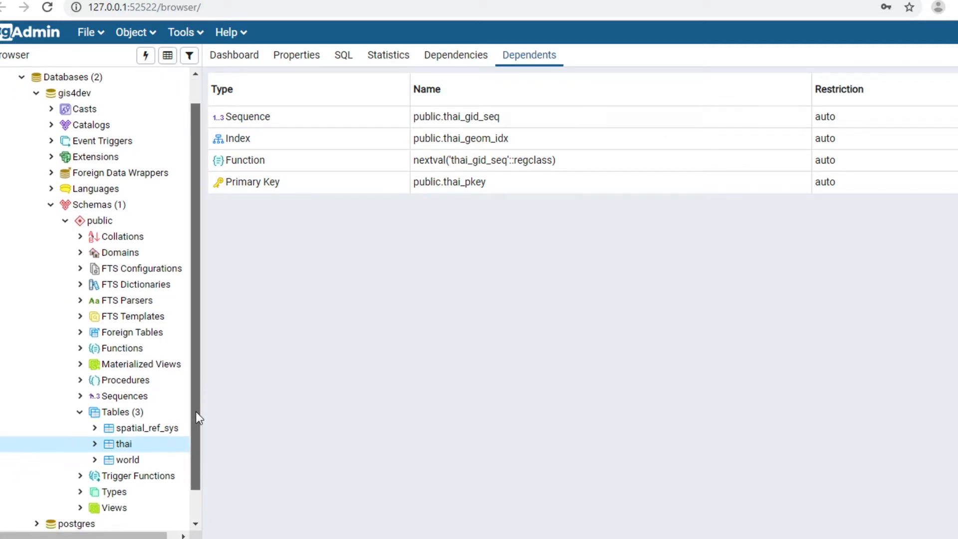
{"action": "left_click", "coordinate": [122, 443]}
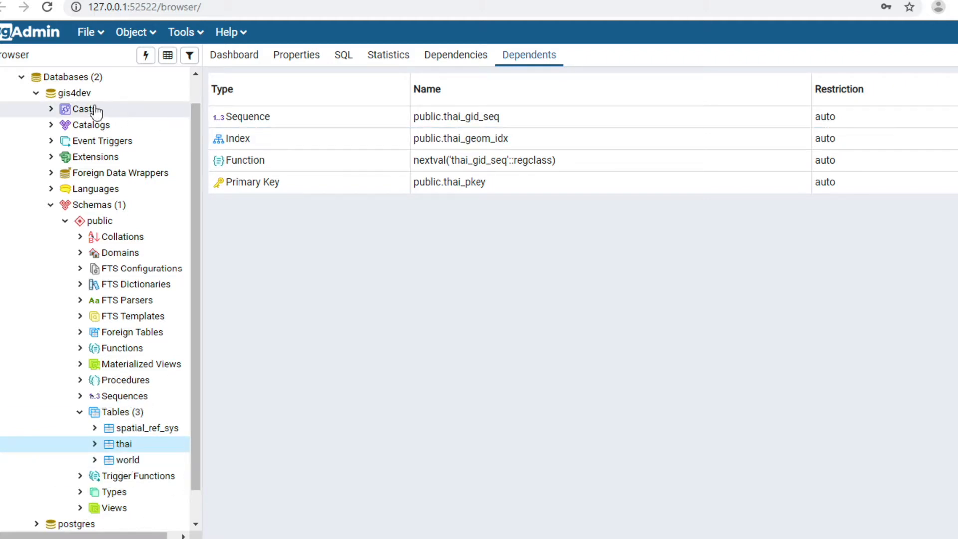
{"action": "mouse_move", "coordinate": [100, 225]}
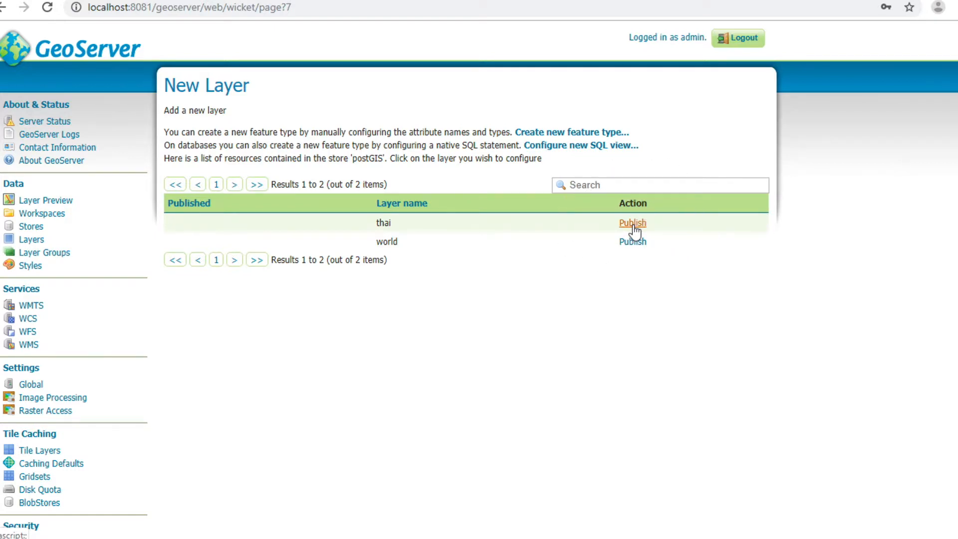
- Publish the thai table with title 'thailand' and abstract 'Thailand boundary'
{"action": "left_click", "coordinate": [632, 223]}
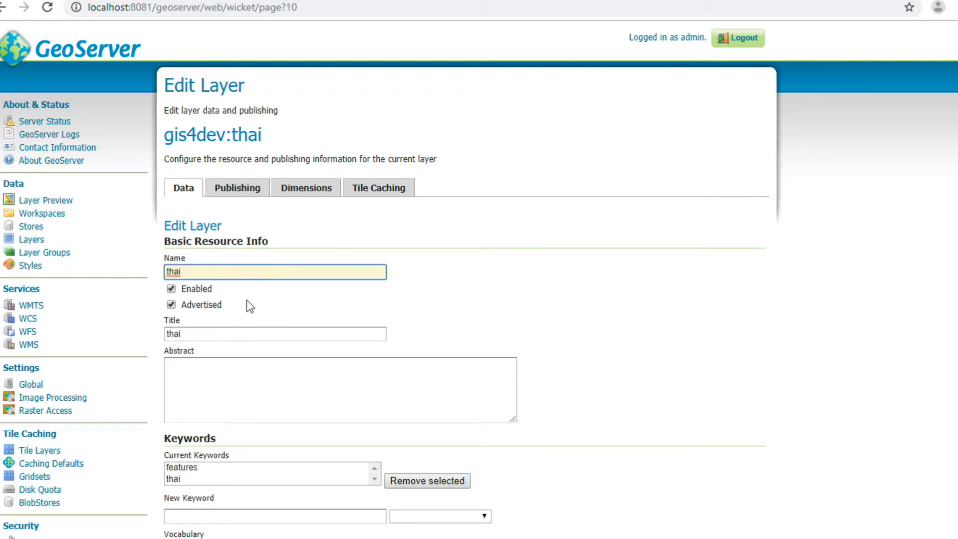
{"action": "left_click", "coordinate": [275, 333]}
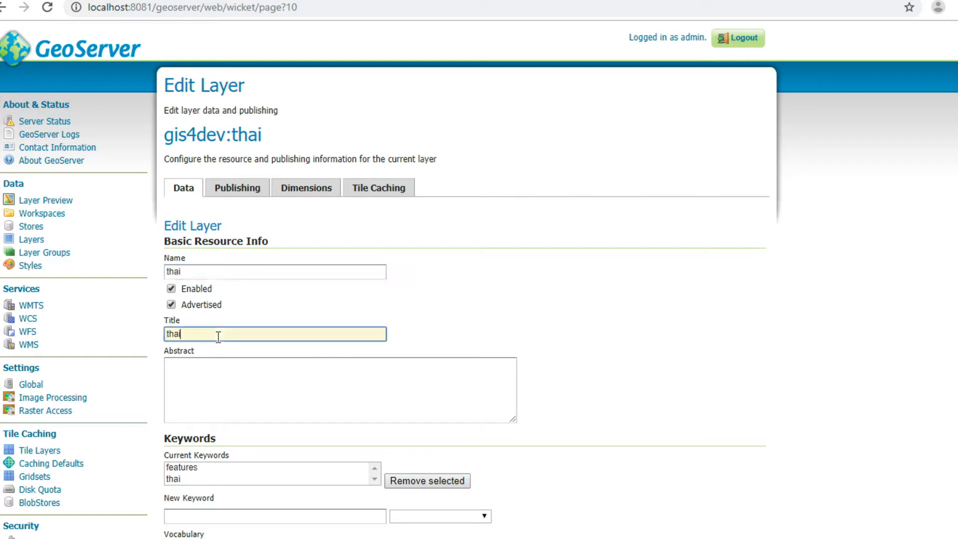
{"action": "type", "text": "land"}
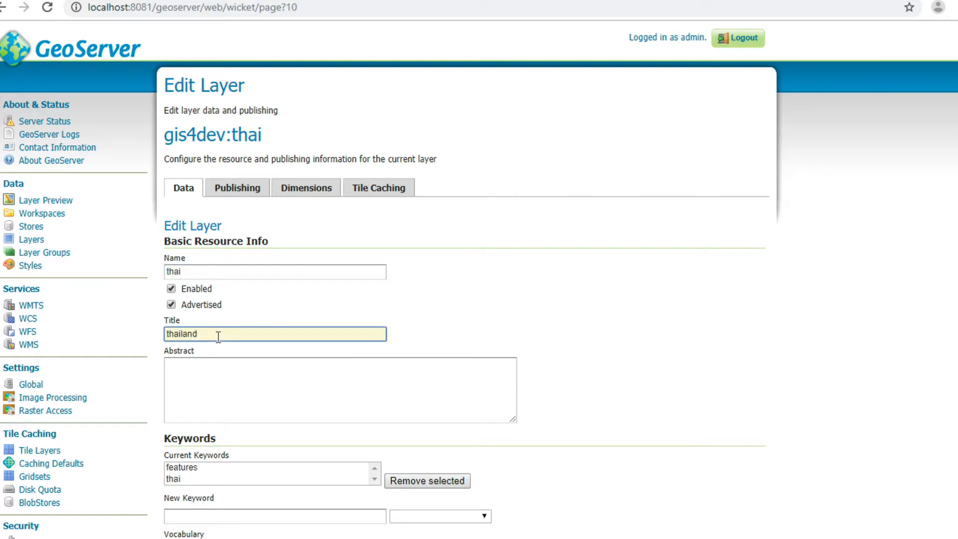
{"action": "scroll", "scroll_direction": "down", "scroll_amount": 3}
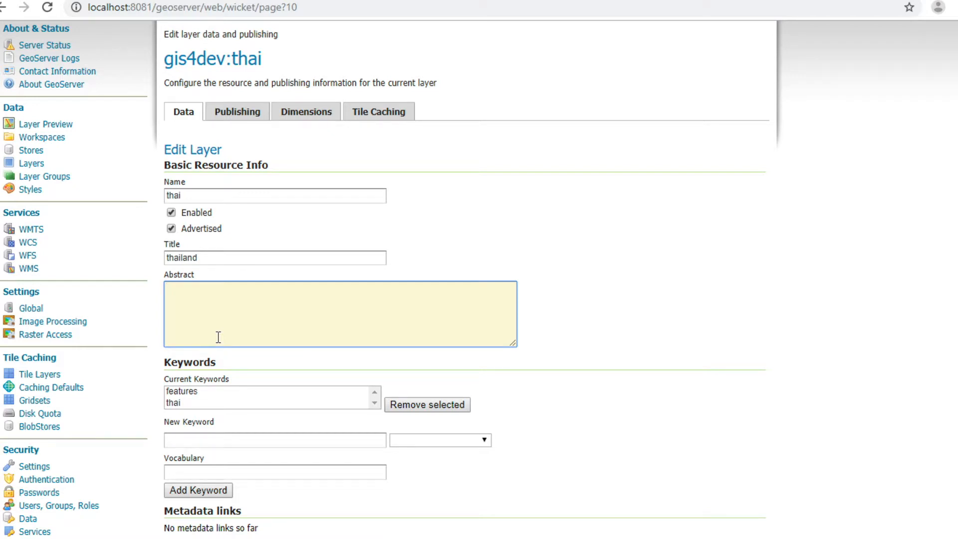
{"action": "type", "text": "thailand bound"}
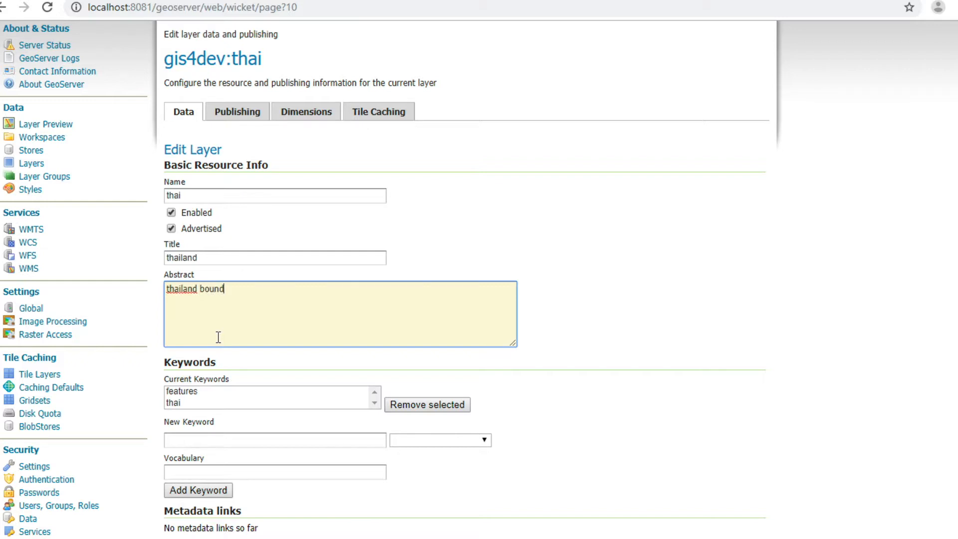
{"action": "type", "text": "ary"}
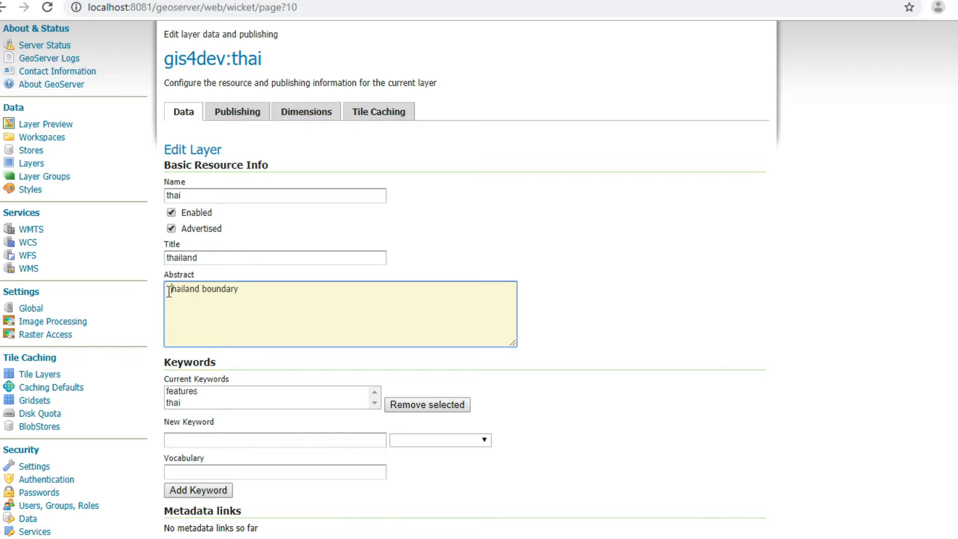
{"action": "scroll", "scroll_direction": "down", "scroll_amount": 3}
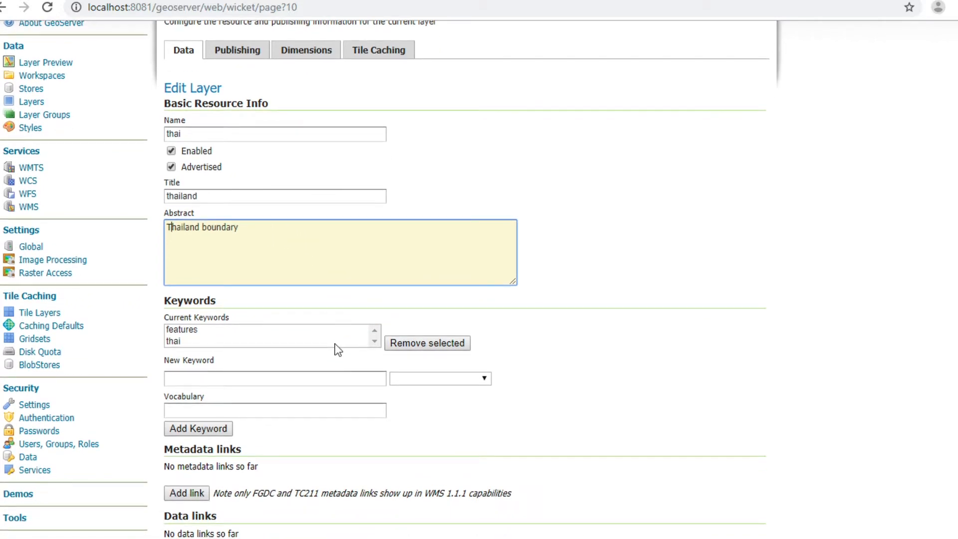
- Add the keyword ประเทศไทย with language Thai to the layer's keyword list
{"action": "scroll", "scroll_direction": "down", "scroll_amount": 3}
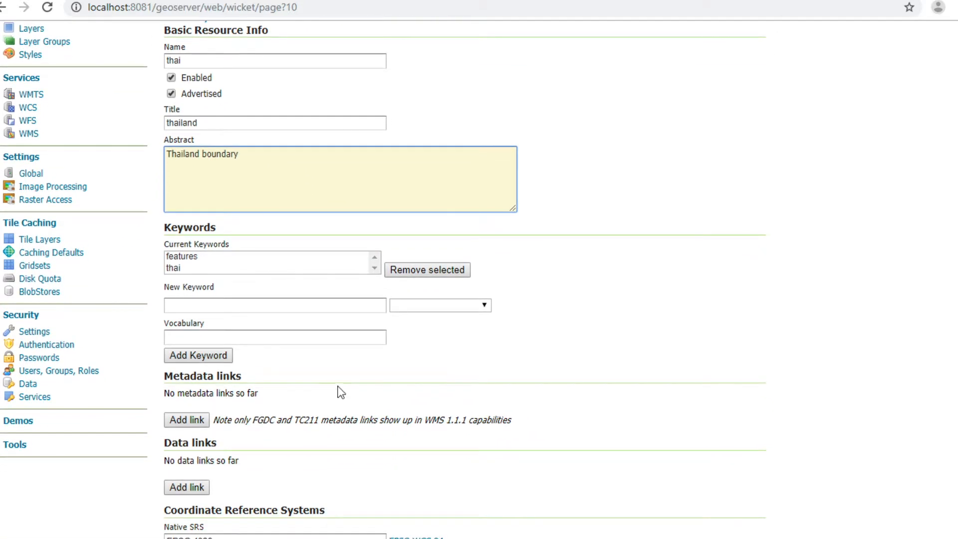
{"action": "mouse_move", "coordinate": [399, 322]}
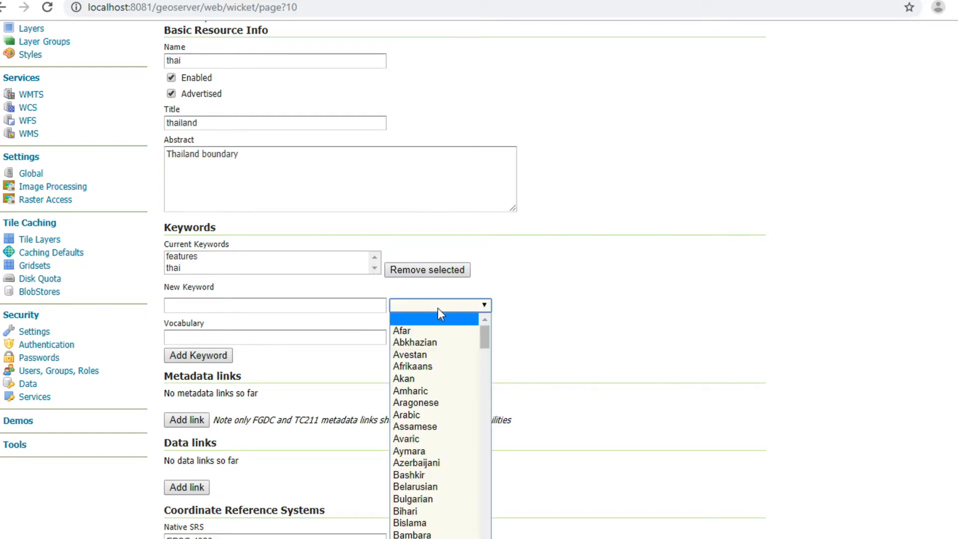
{"action": "scroll", "scroll_direction": "down", "scroll_amount": 3}
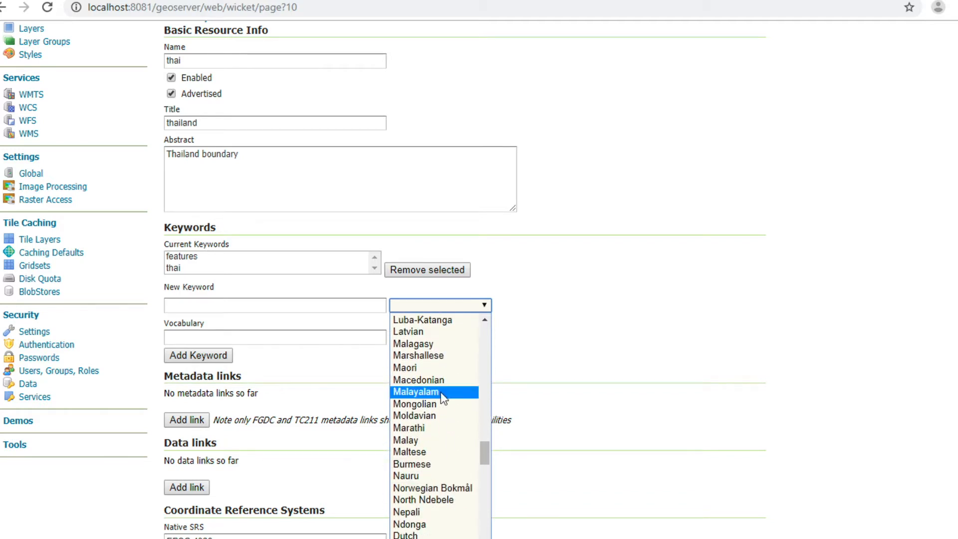
{"action": "scroll", "scroll_direction": "down", "scroll_amount": 3}
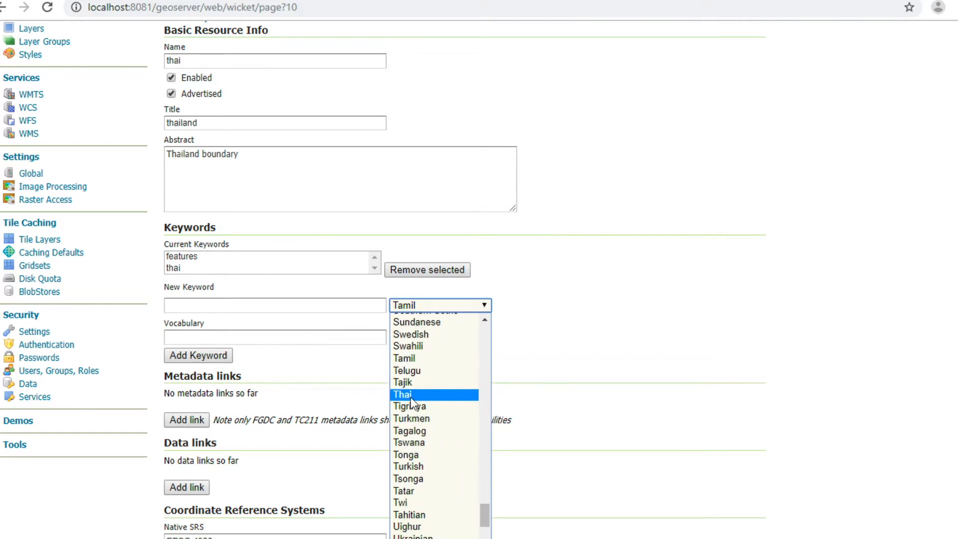
{"action": "left_click", "coordinate": [402, 394]}
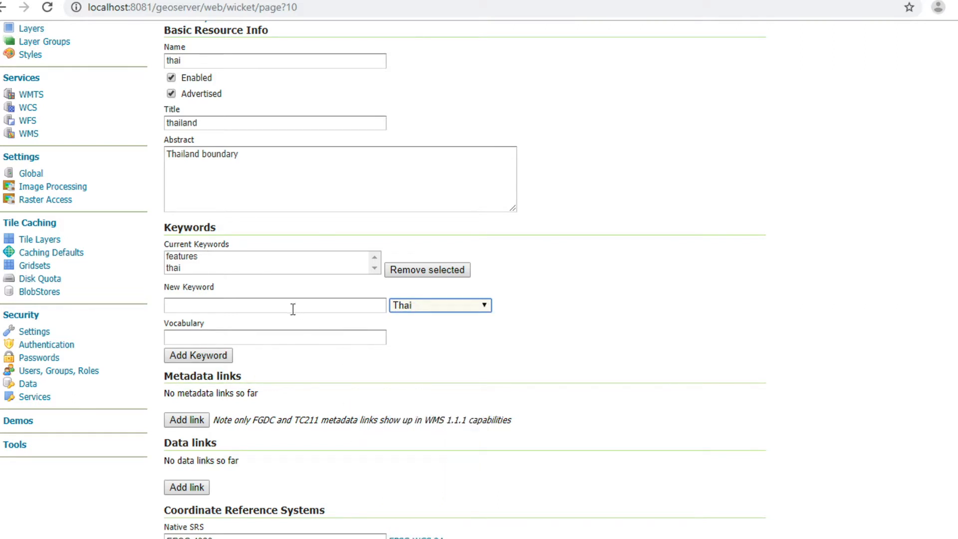
{"action": "type", "text": "1"}
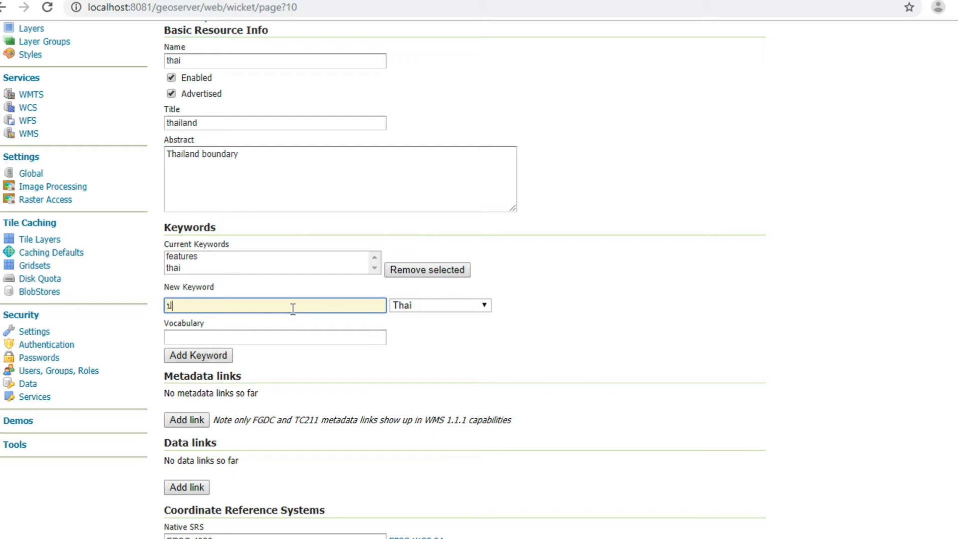
{"action": "type", "text": "ประเทศไทย"}
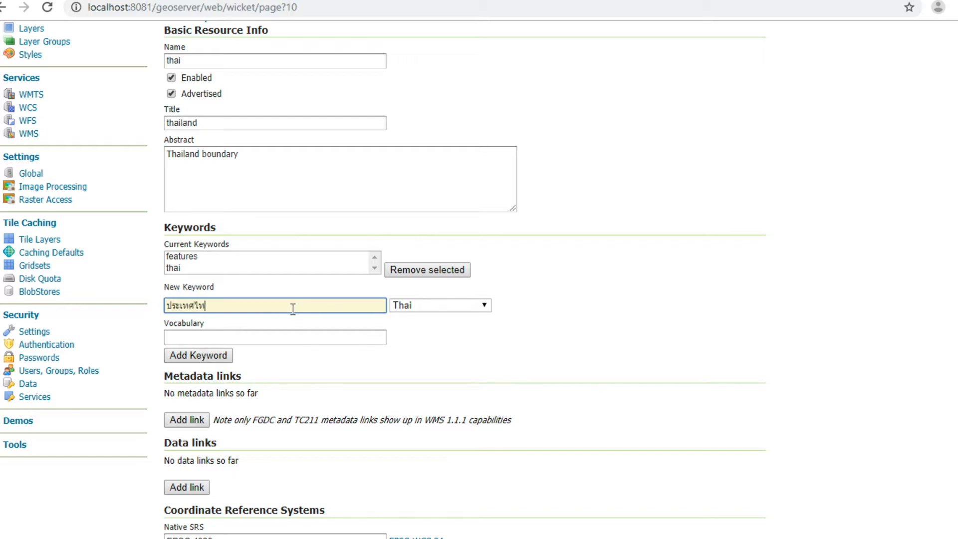
{"action": "type", "text": "ย"}
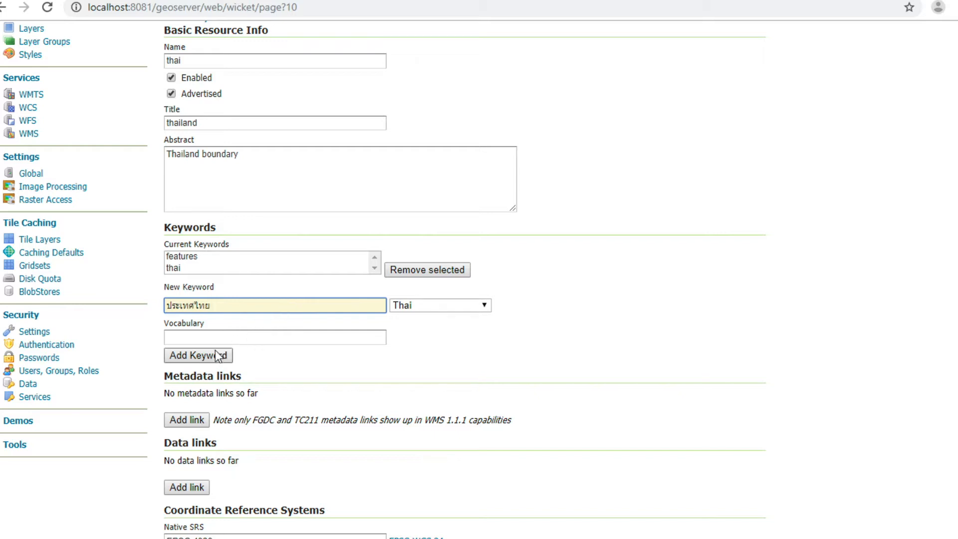
{"action": "left_click", "coordinate": [198, 356]}
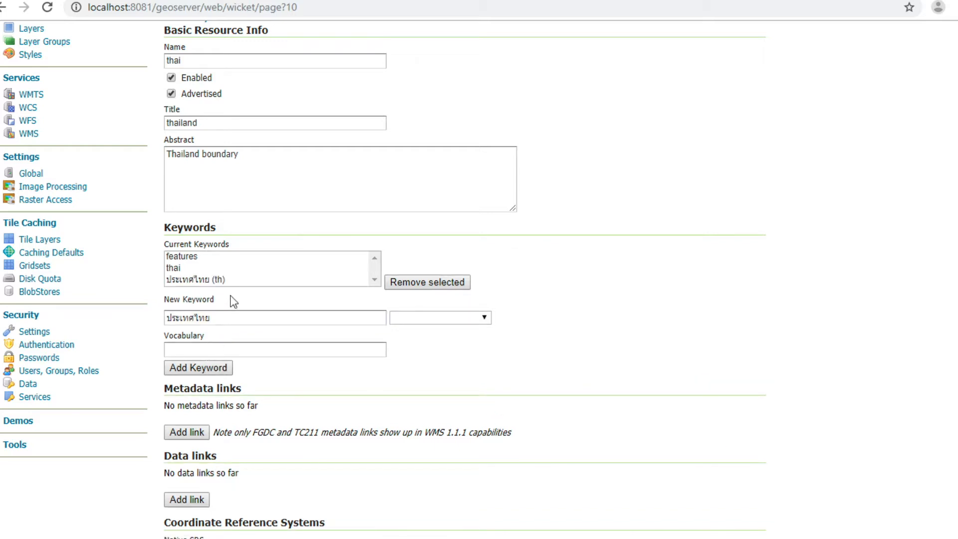
{"action": "mouse_move", "coordinate": [243, 291]}
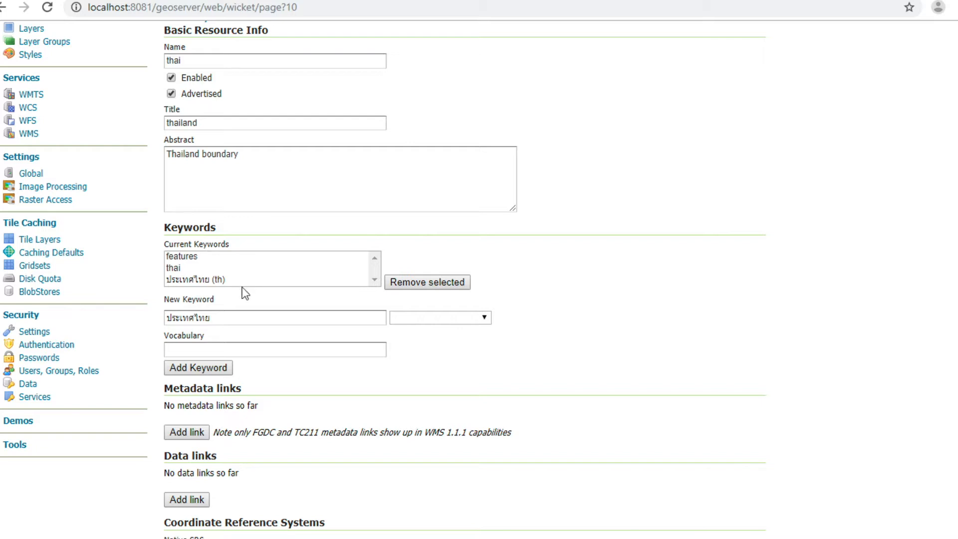
- Compute the native bounding box from the Thailand data (about 97.35–105.64 by 5.62–20.46)
{"action": "scroll", "scroll_direction": "down", "scroll_amount": 3}
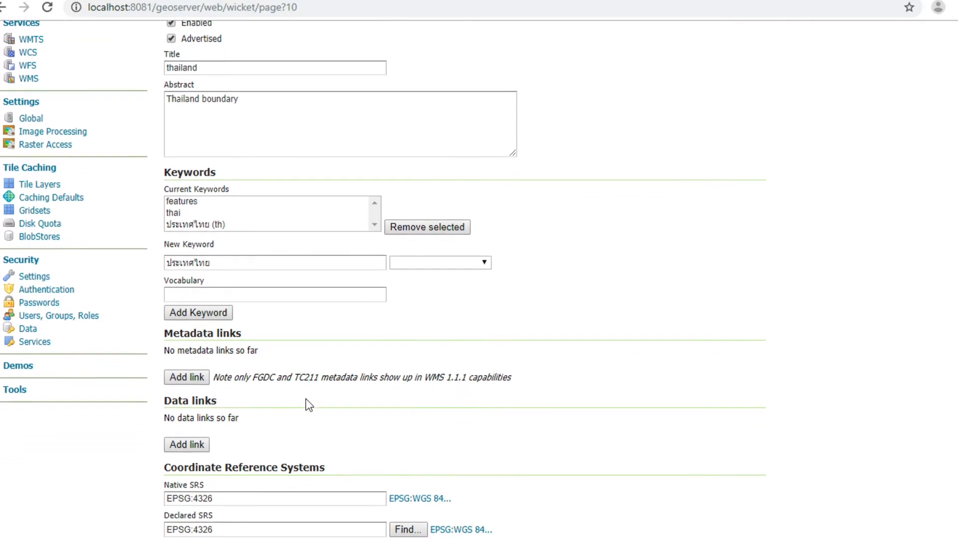
{"action": "scroll", "scroll_direction": "down", "scroll_amount": 3}
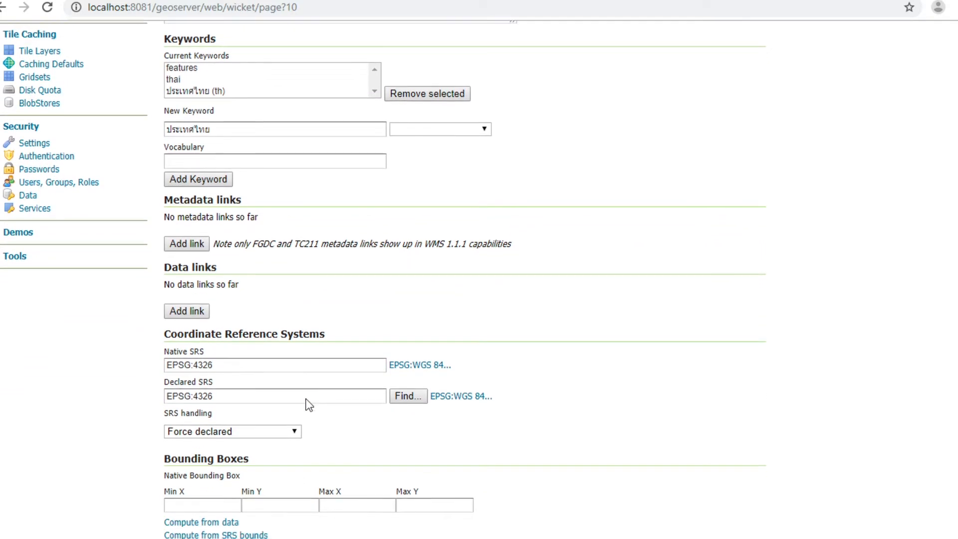
{"action": "scroll", "scroll_direction": "down", "scroll_amount": 3}
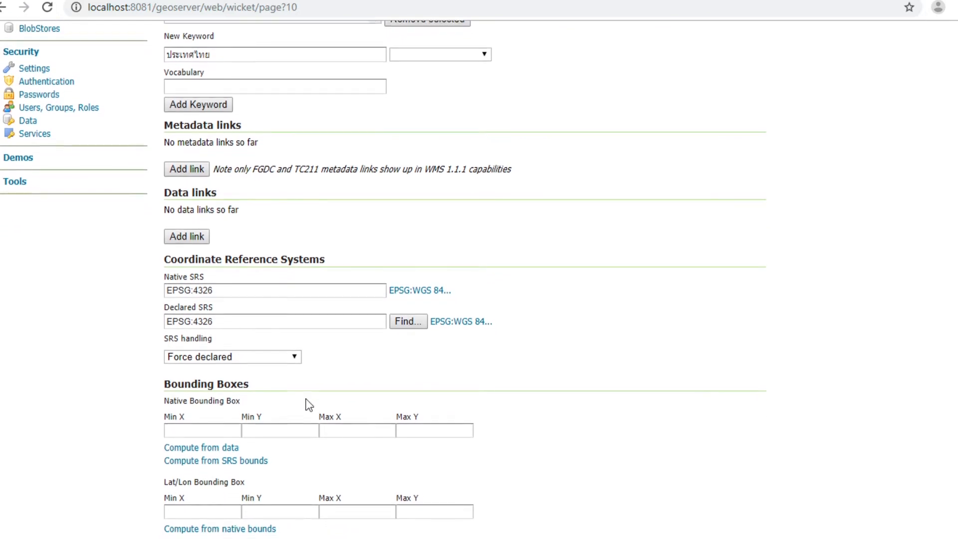
{"action": "scroll", "scroll_direction": "down", "scroll_amount": 3}
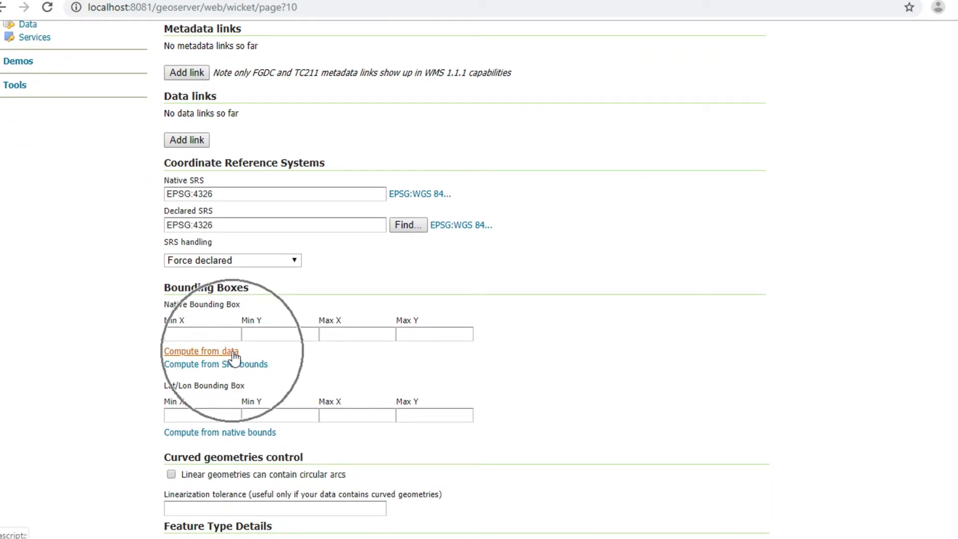
{"action": "left_click", "coordinate": [201, 351]}
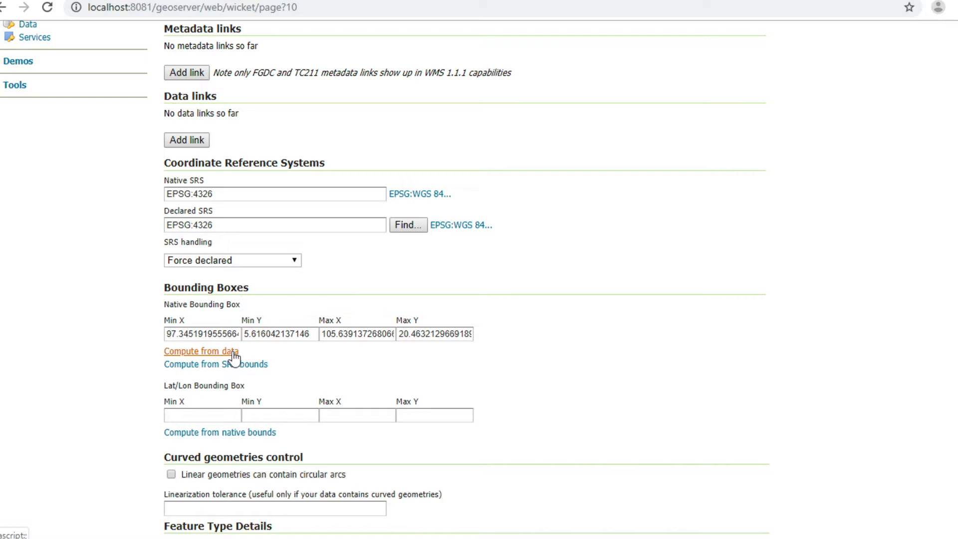
{"action": "mouse_move", "coordinate": [245, 364]}
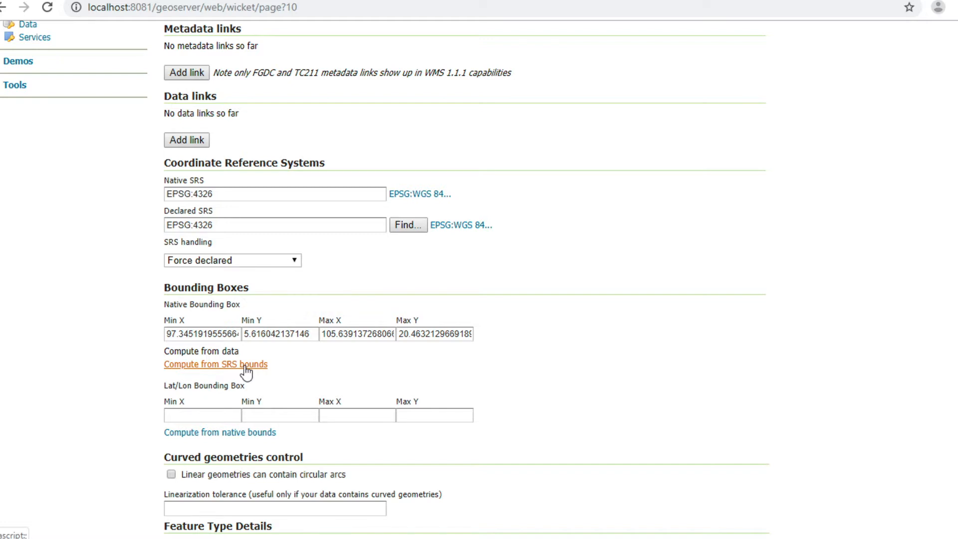
{"action": "left_click", "coordinate": [215, 365]}
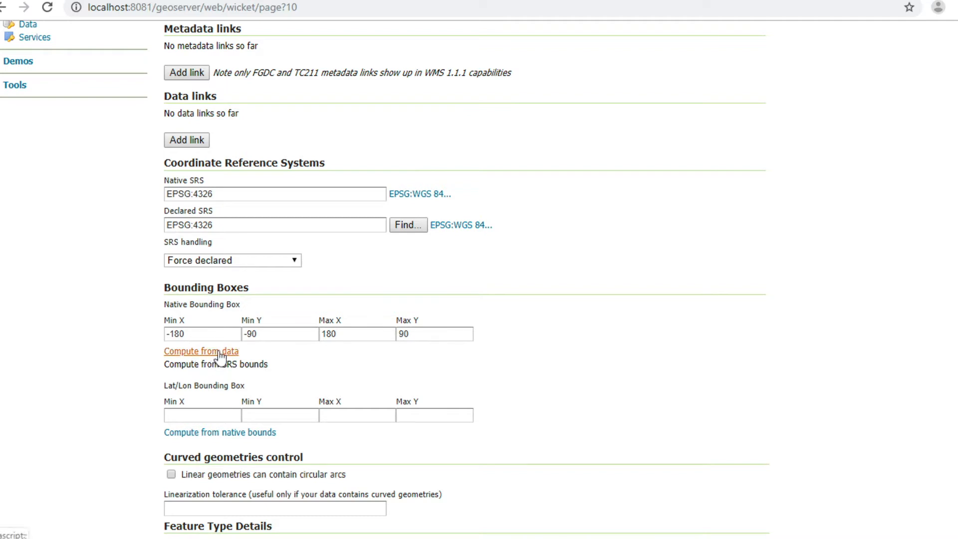
{"action": "left_click", "coordinate": [201, 351]}
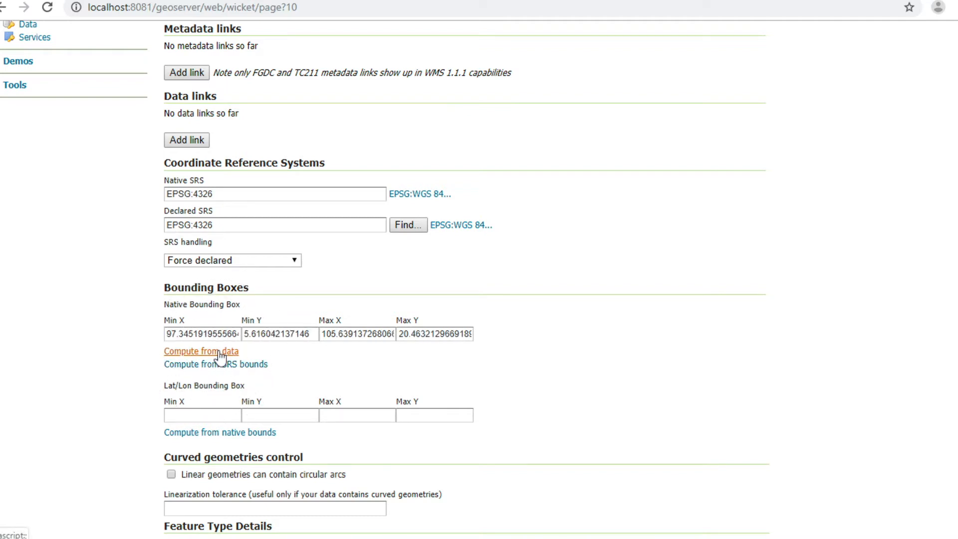
- Derive the lat/lon bounding box from the native bounds
{"action": "scroll", "scroll_direction": "down", "scroll_amount": 3}
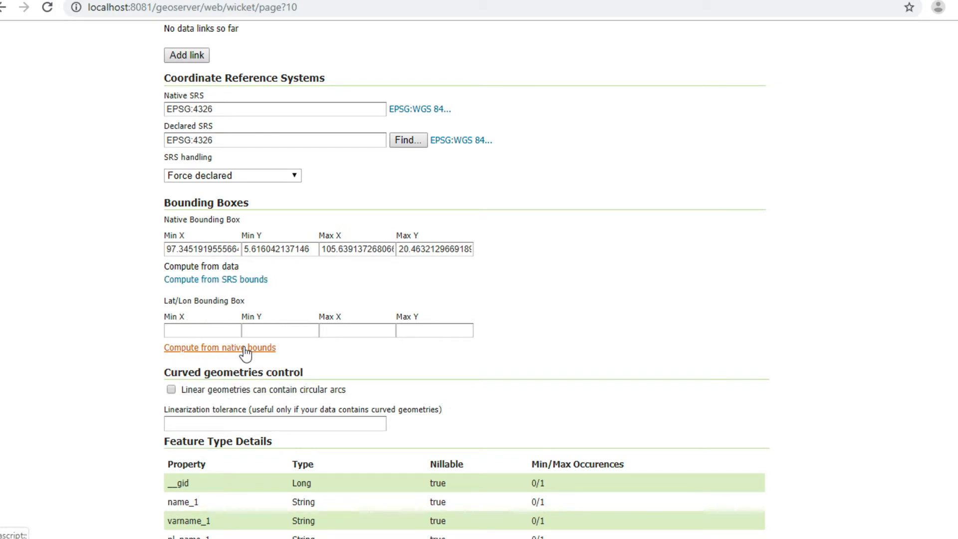
{"action": "left_click", "coordinate": [219, 348]}
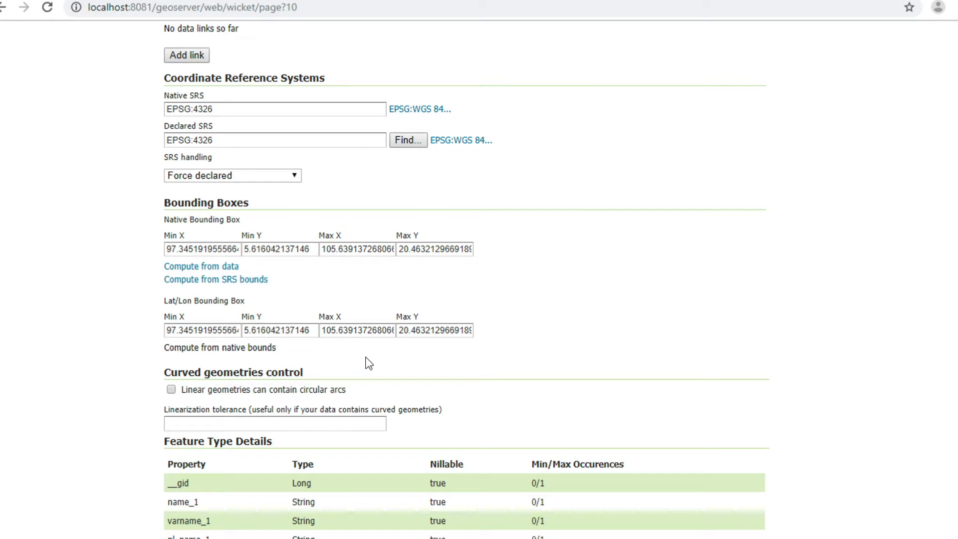
{"action": "scroll", "scroll_direction": "down", "scroll_amount": 3}
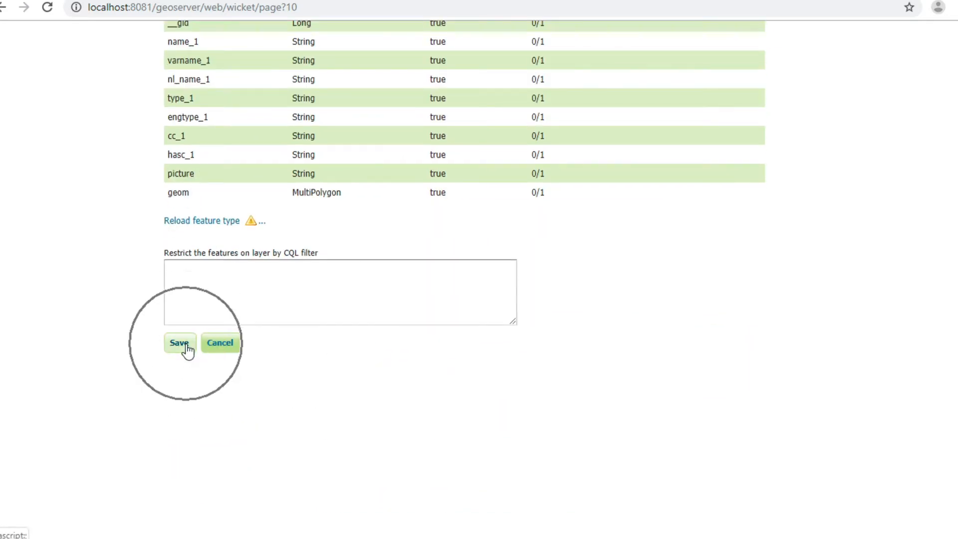
- Save the layer and reopen the thailand layer's edit page from the Layers list
{"action": "left_click", "coordinate": [180, 343]}
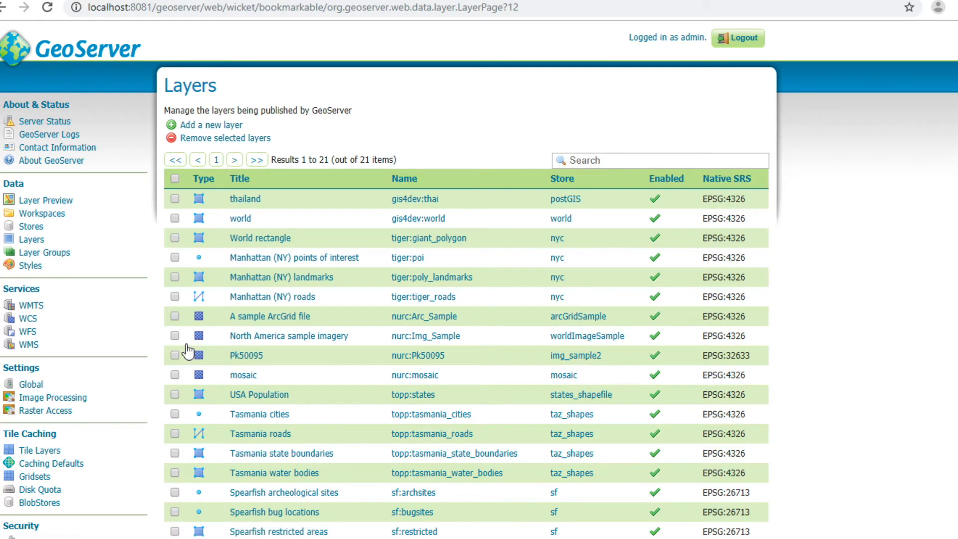
{"action": "mouse_move", "coordinate": [201, 299]}
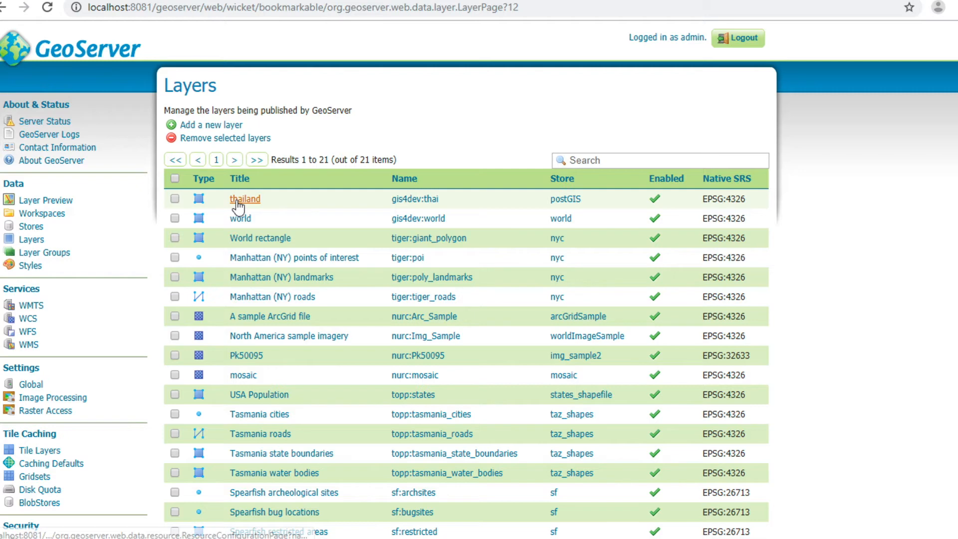
{"action": "left_click", "coordinate": [244, 198]}
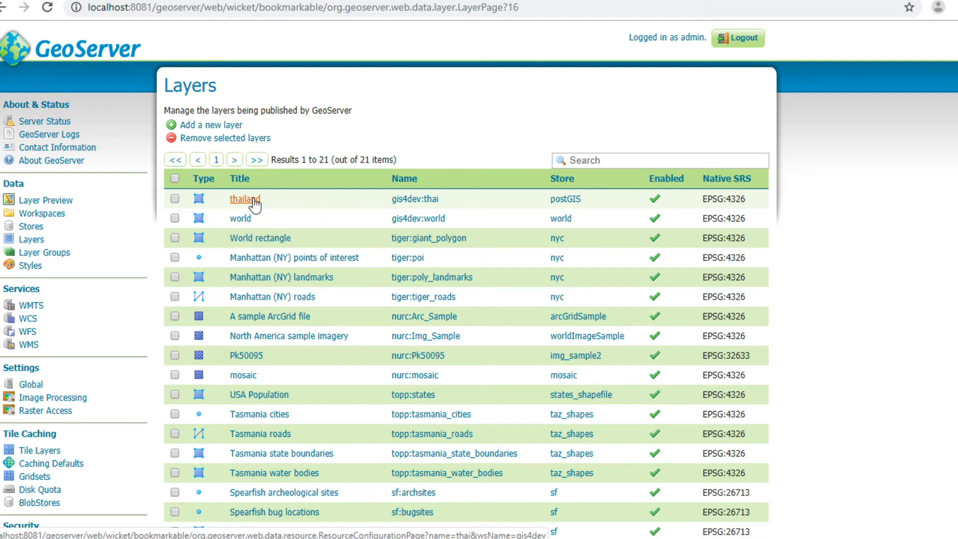
{"action": "left_click", "coordinate": [246, 199]}
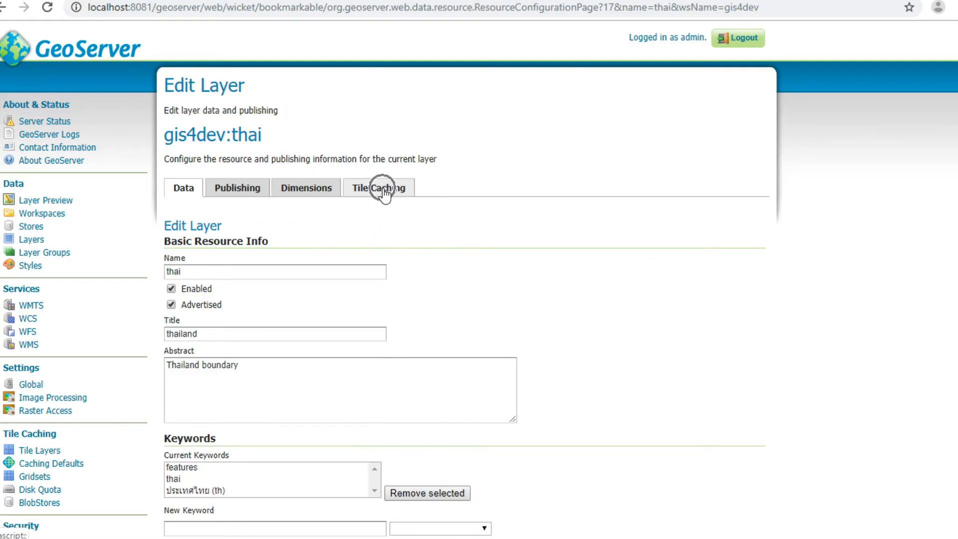
- In Tile Caching, remove the existing cached layer and recreate it with fresh settings
{"action": "left_click", "coordinate": [379, 187]}
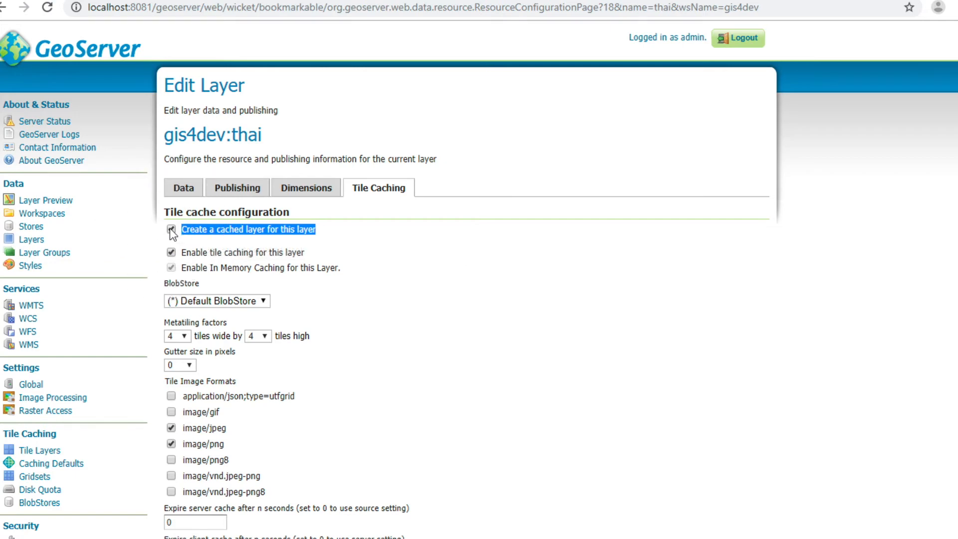
{"action": "left_click", "coordinate": [171, 230]}
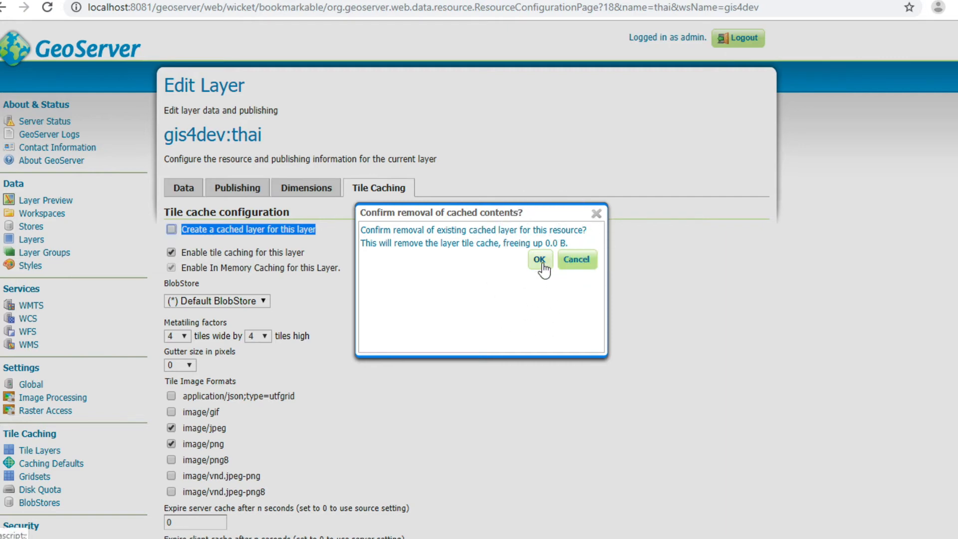
{"action": "left_click", "coordinate": [539, 260]}
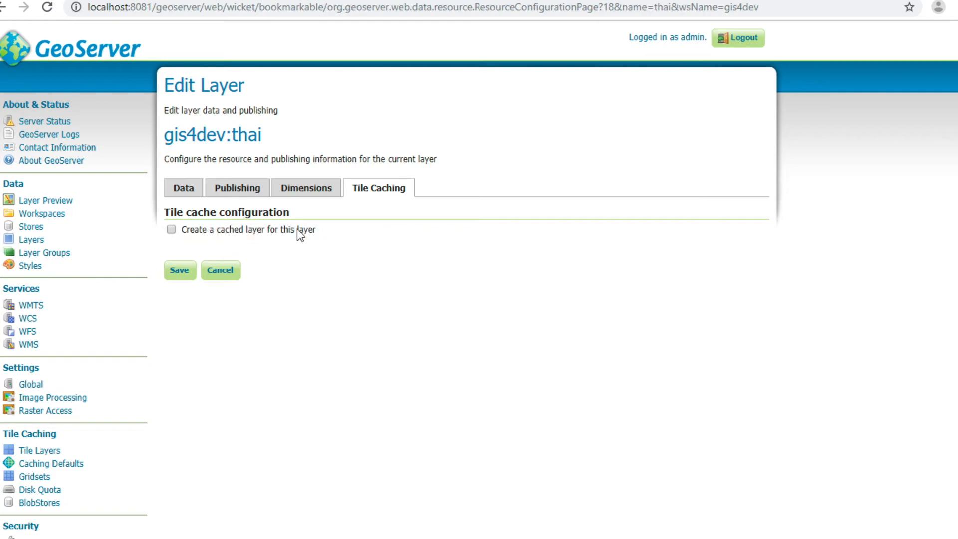
{"action": "mouse_move", "coordinate": [171, 231]}
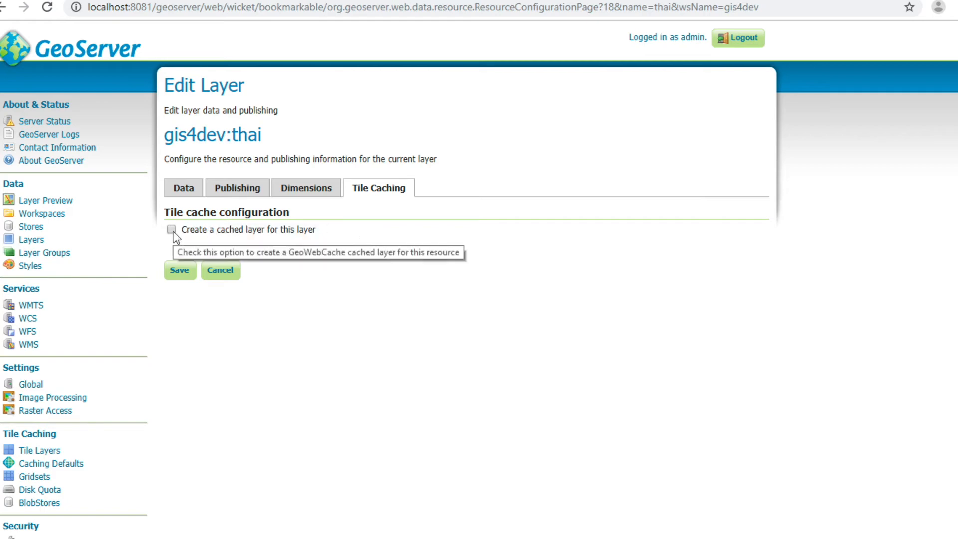
{"action": "left_click", "coordinate": [171, 230]}
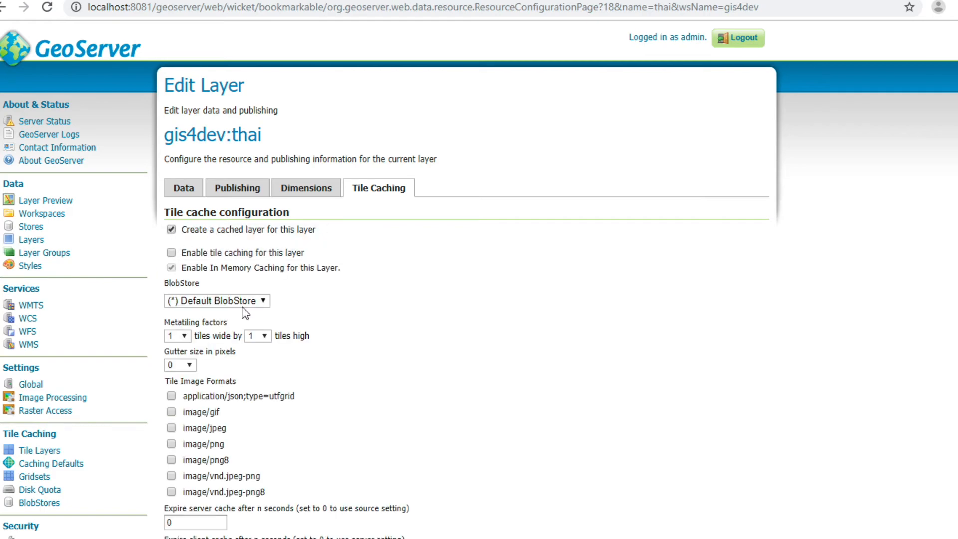
{"action": "scroll", "scroll_direction": "down", "scroll_amount": 3}
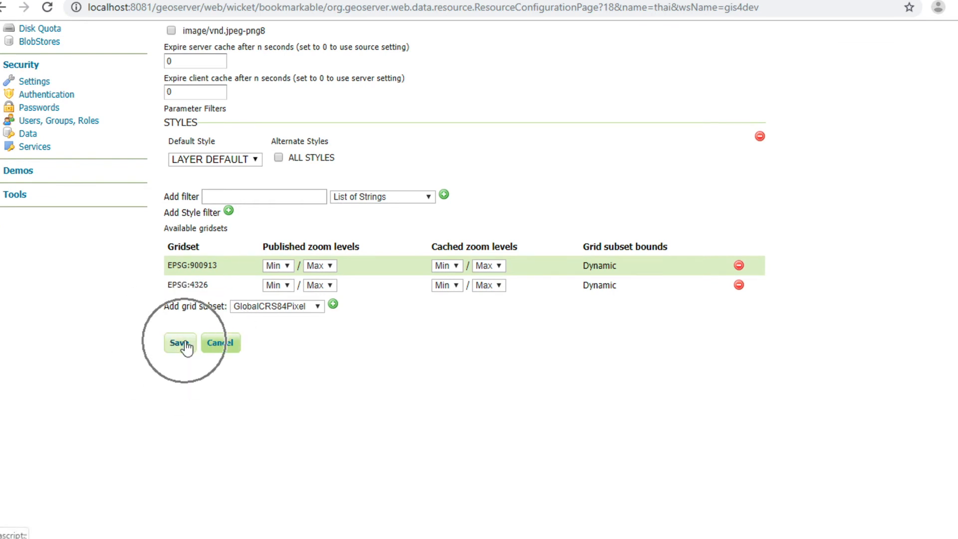
- Resolve the required tile format error by enabling image/jpeg and save the 'thailand' layer
{"action": "left_click", "coordinate": [180, 342]}
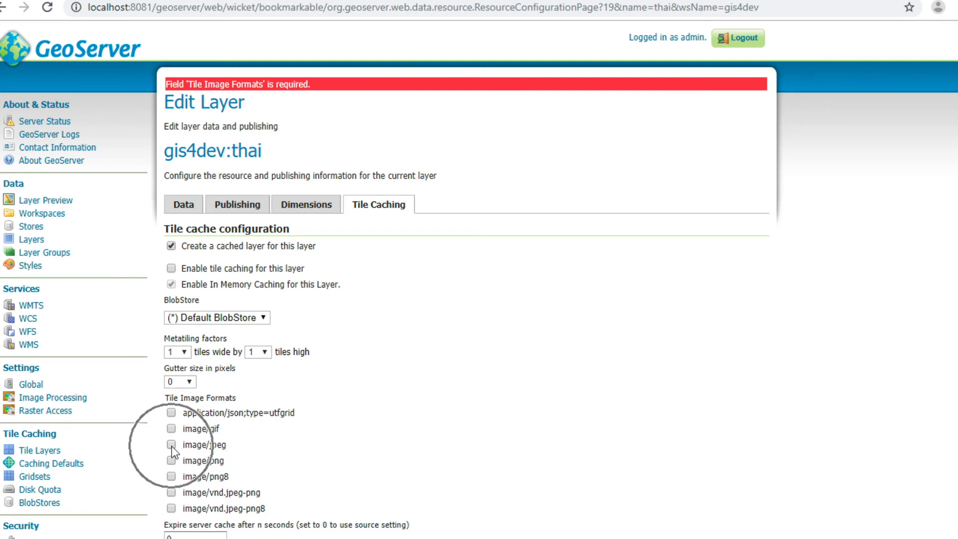
{"action": "left_click", "coordinate": [171, 445]}
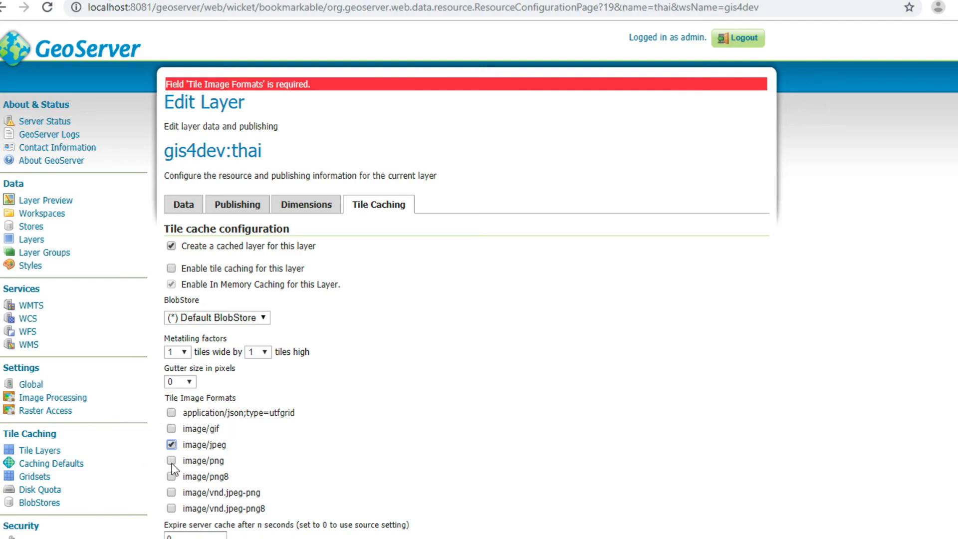
{"action": "scroll", "scroll_direction": "down", "scroll_amount": 3}
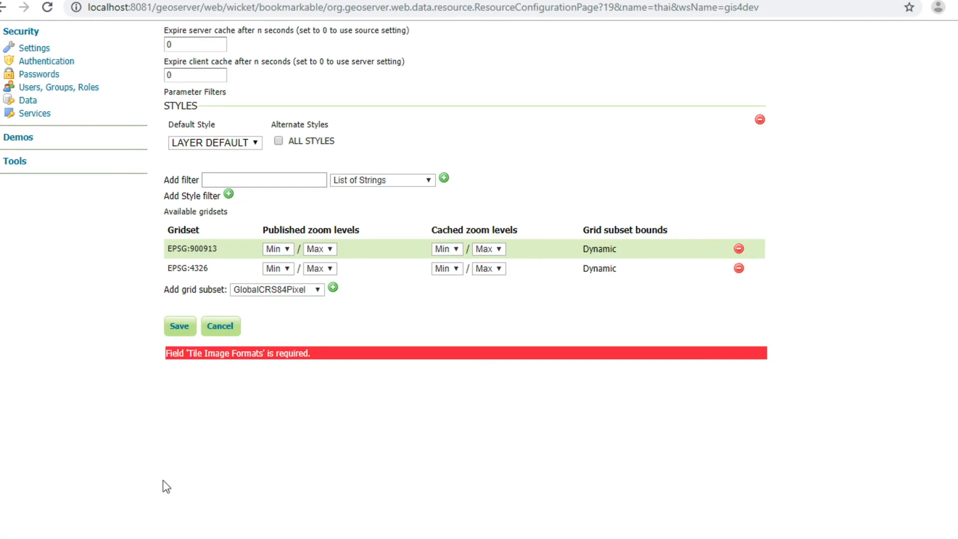
{"action": "left_click", "coordinate": [180, 326]}
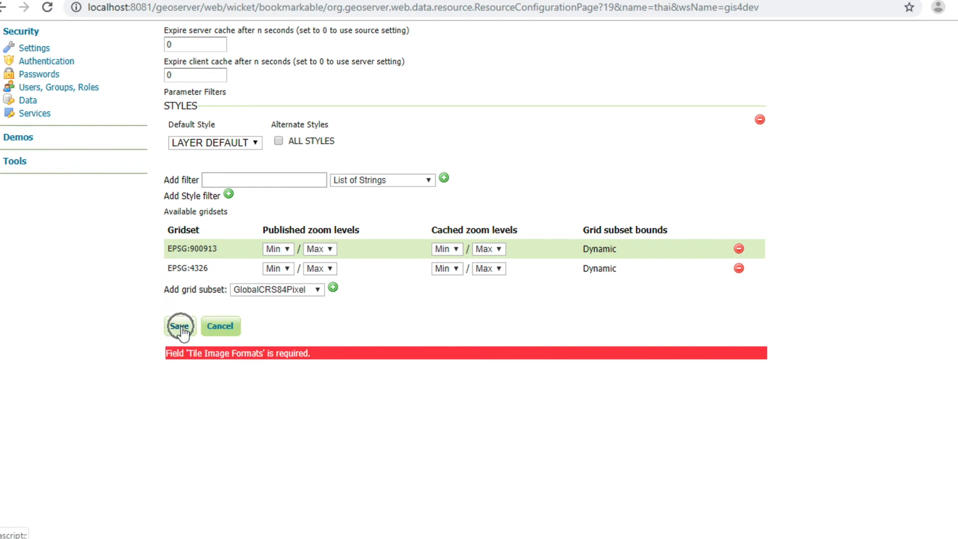